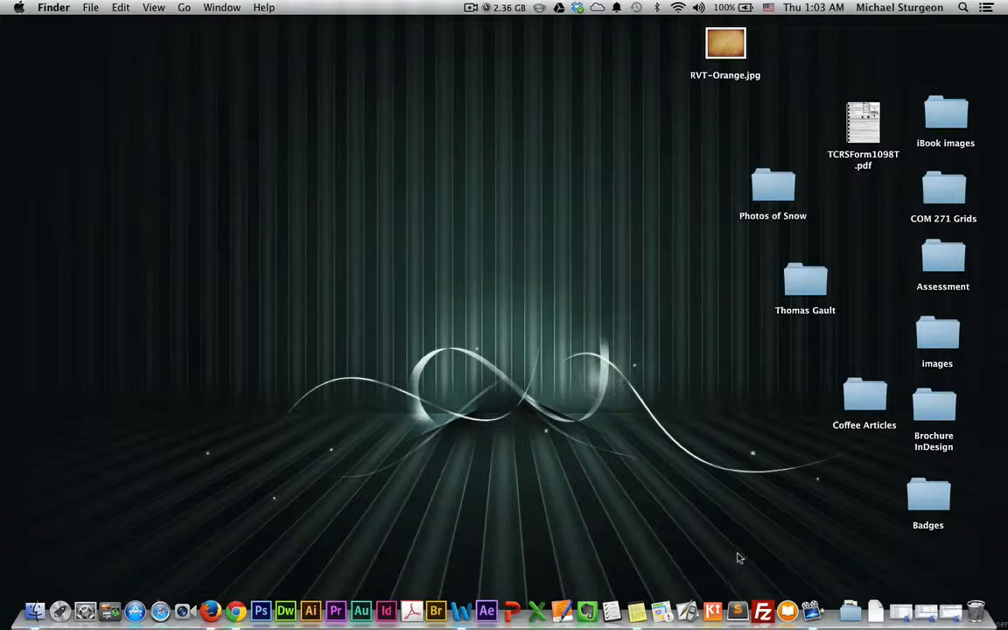
{"action": "mouse_move", "coordinate": [731, 516]}
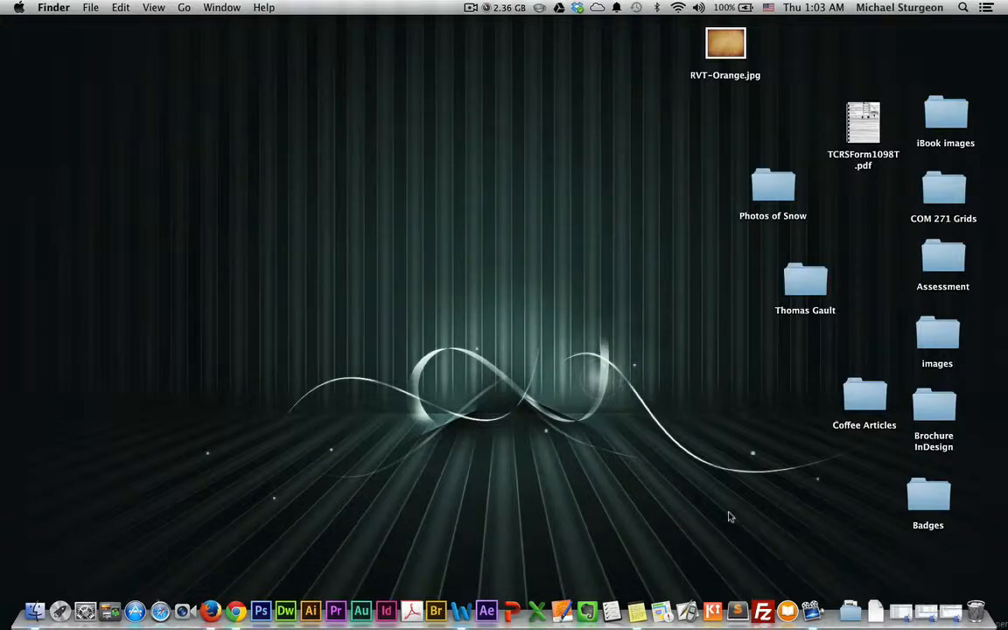
{"action": "mouse_move", "coordinate": [550, 481]}
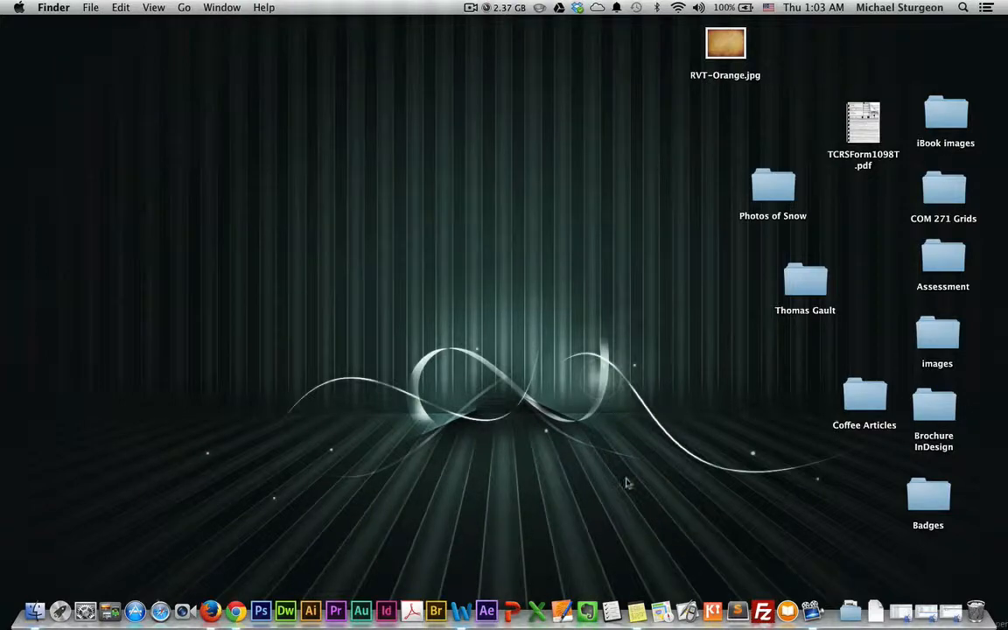
{"action": "mouse_move", "coordinate": [716, 471]}
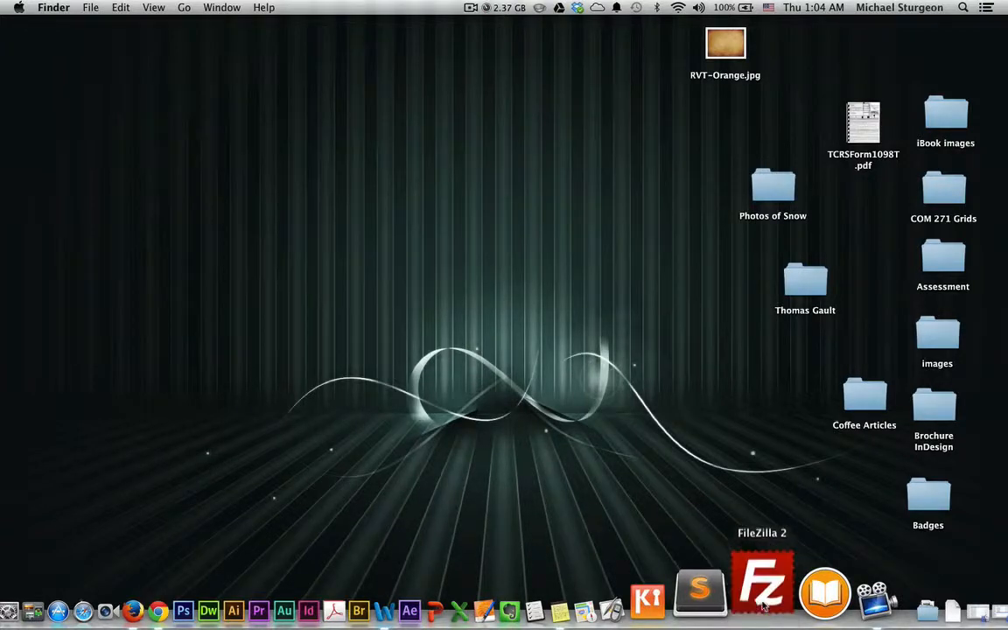
Launch FileZilla from the Dock, showing the local Downloads folder
{"action": "left_click", "coordinate": [763, 593]}
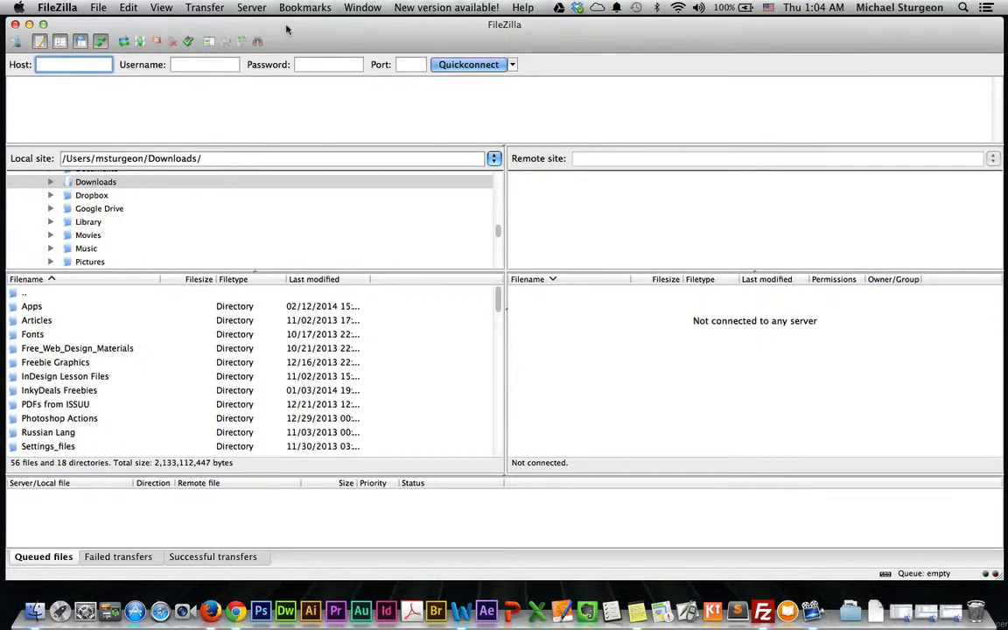
{"action": "mouse_move", "coordinate": [280, 28]}
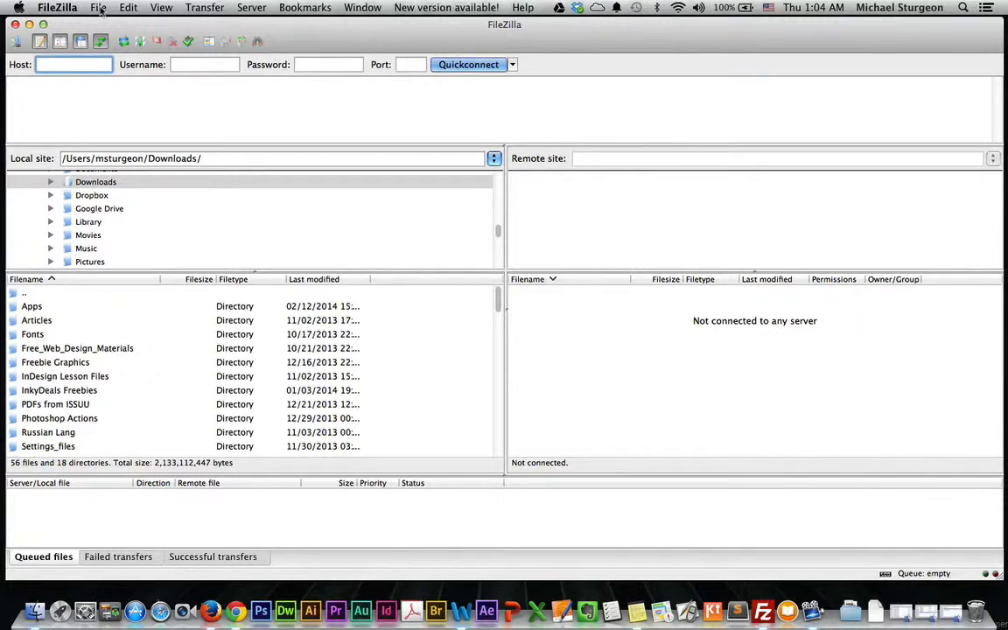
Bring up the Site Manager from the File menu, listing the saved sites
{"action": "left_click", "coordinate": [98, 7]}
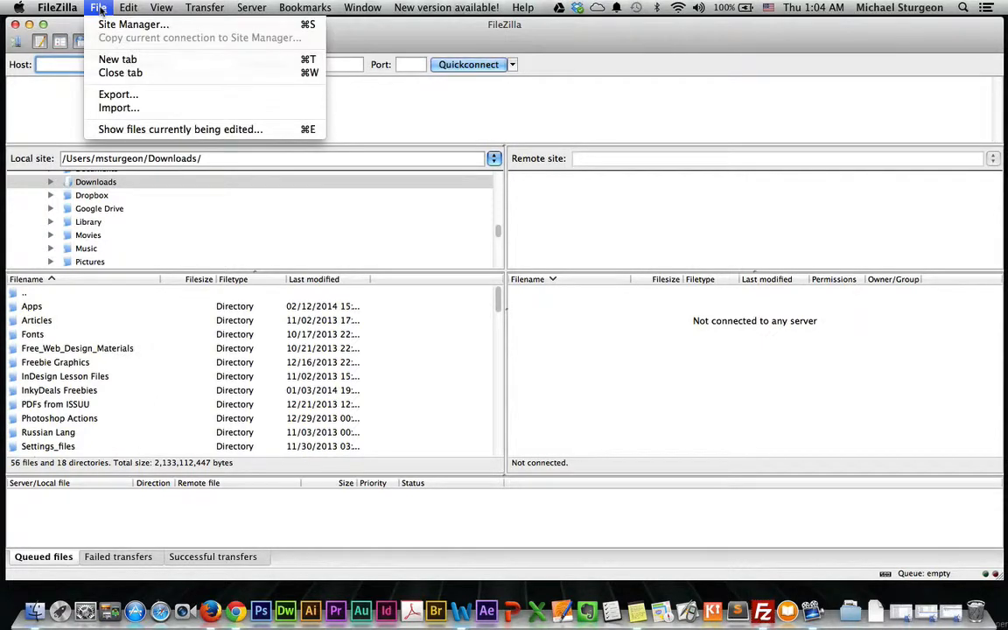
{"action": "mouse_move", "coordinate": [133, 24]}
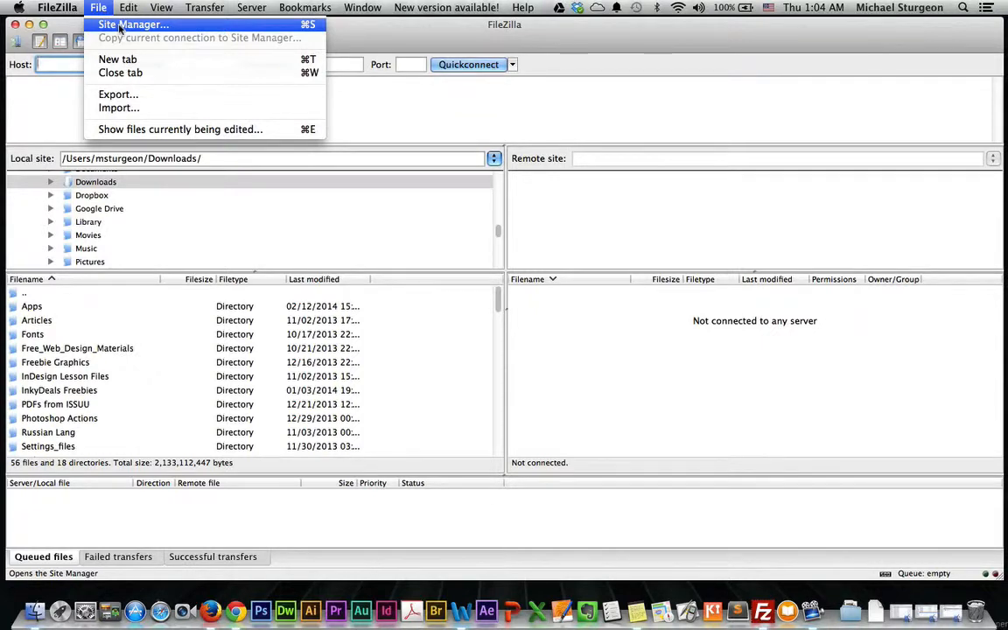
{"action": "left_click", "coordinate": [133, 24]}
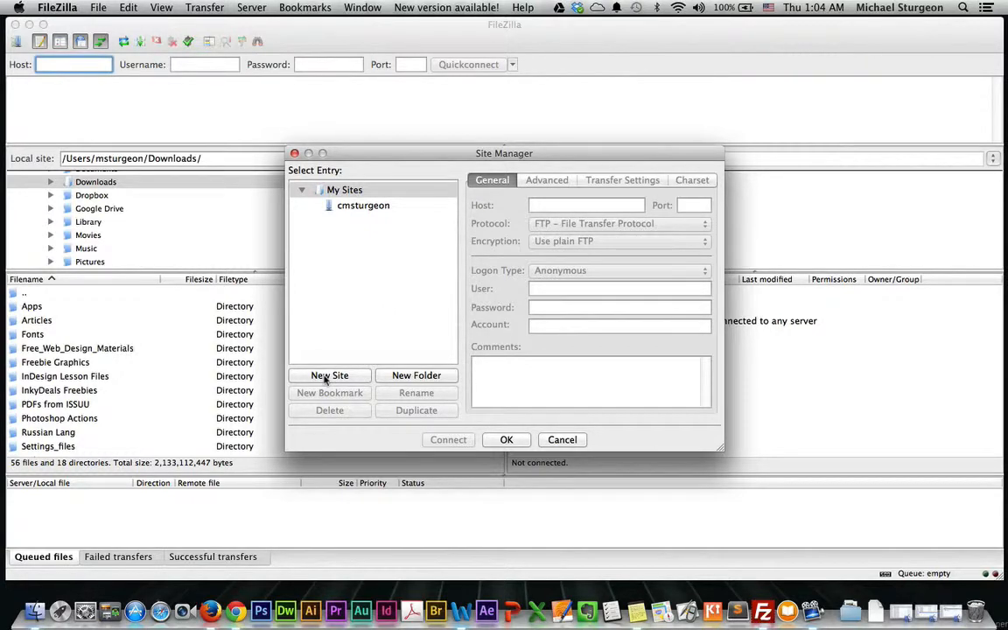
Create a new saved site named Video Site with host cmsturgeon.com
{"action": "left_click", "coordinate": [329, 374]}
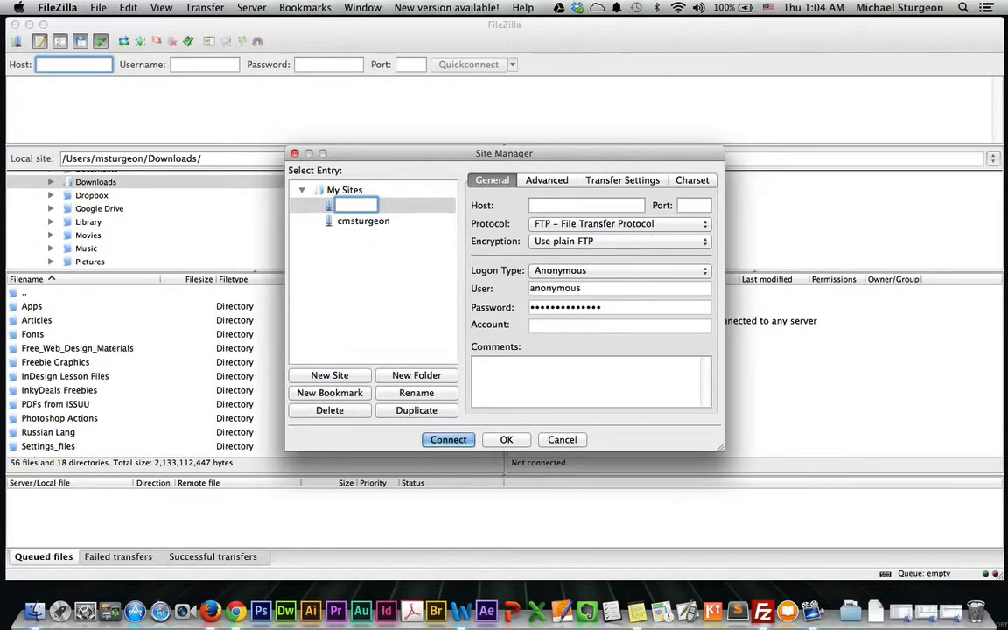
{"action": "type", "text": "V"}
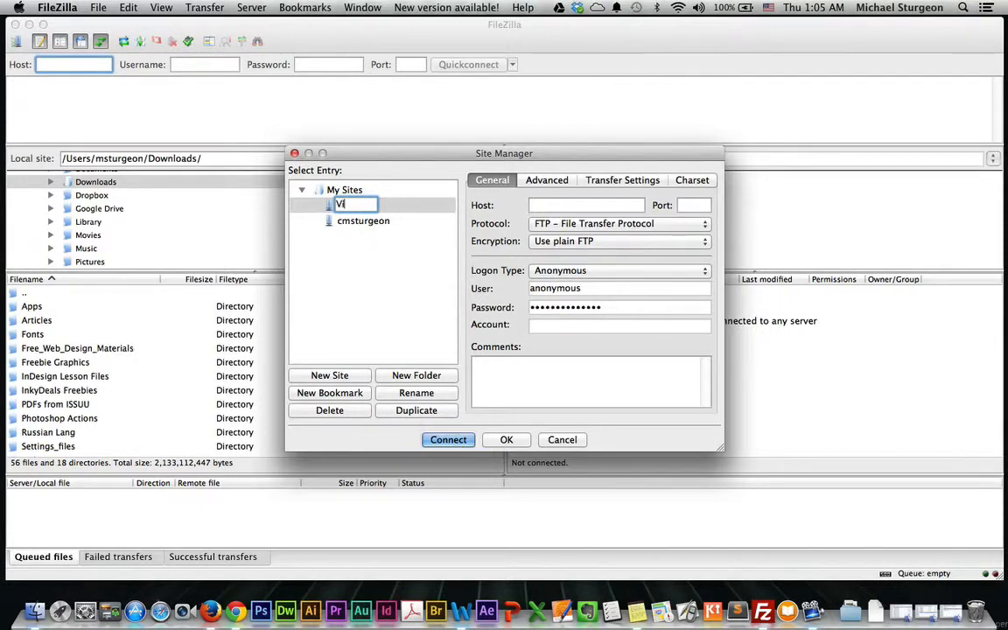
{"action": "type", "text": "ideo S"}
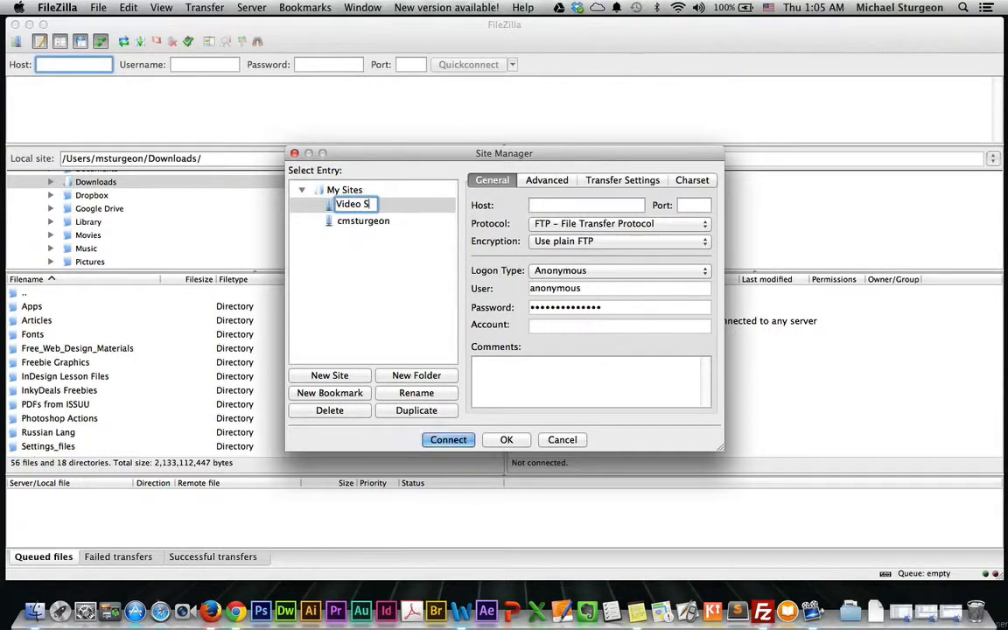
{"action": "key", "text": "Backspace"}
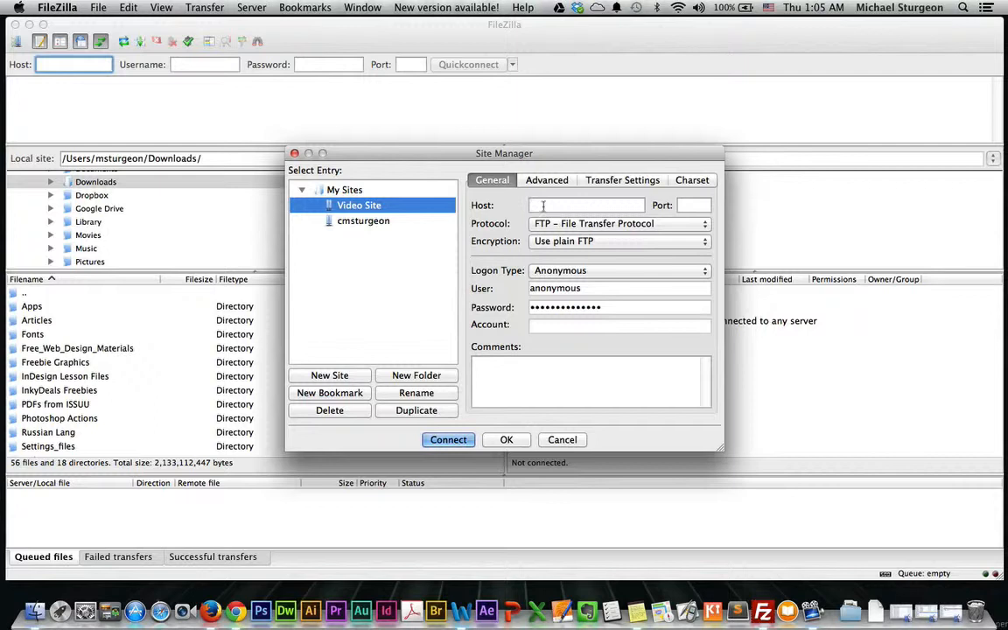
{"action": "type", "text": "cmsturgeon.c"}
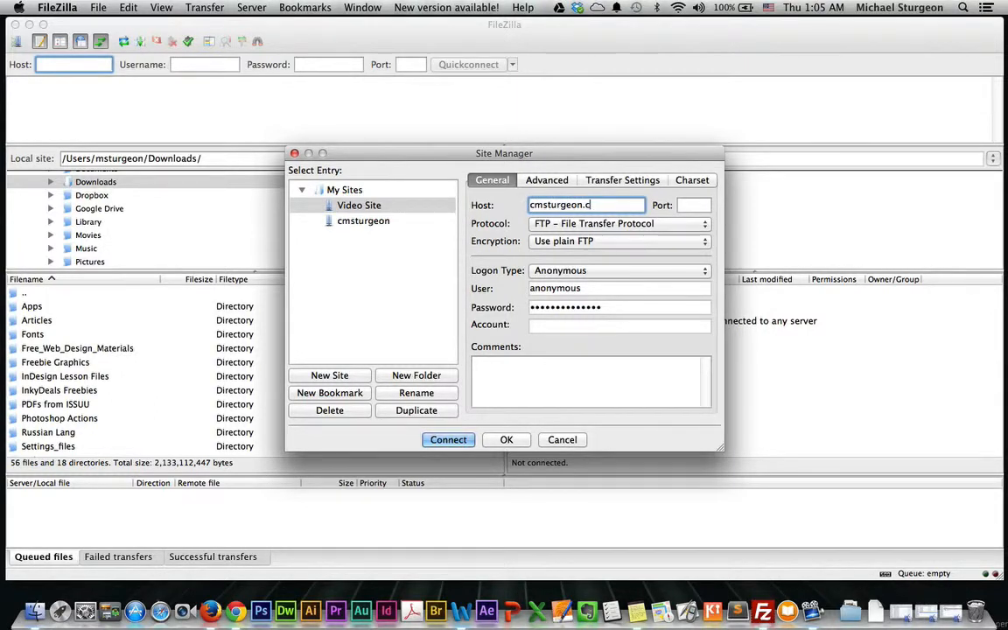
{"action": "type", "text": "om"}
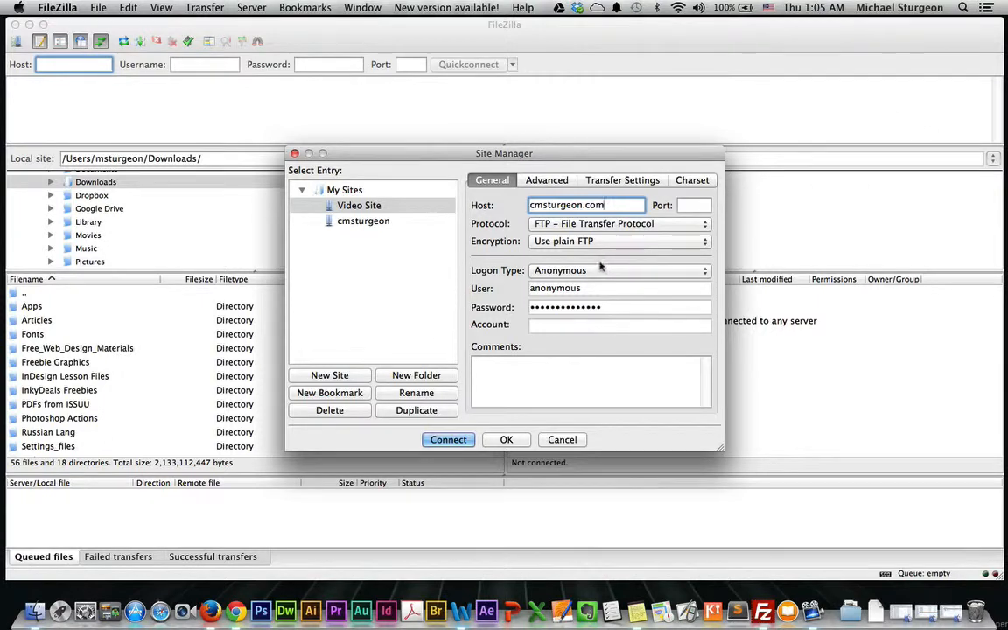
{"action": "left_click", "coordinate": [616, 269]}
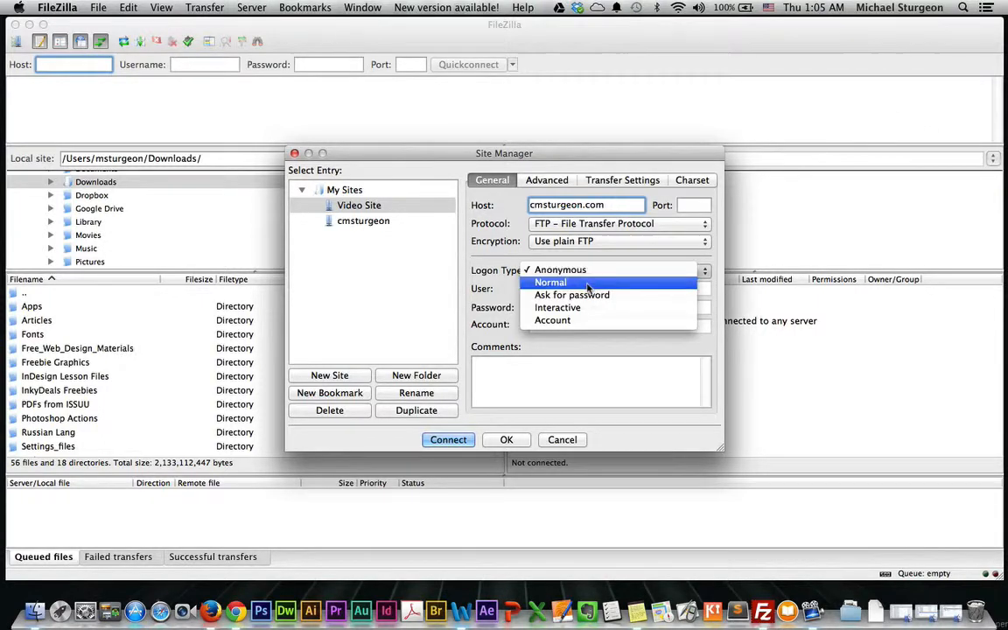
{"action": "left_click", "coordinate": [549, 282]}
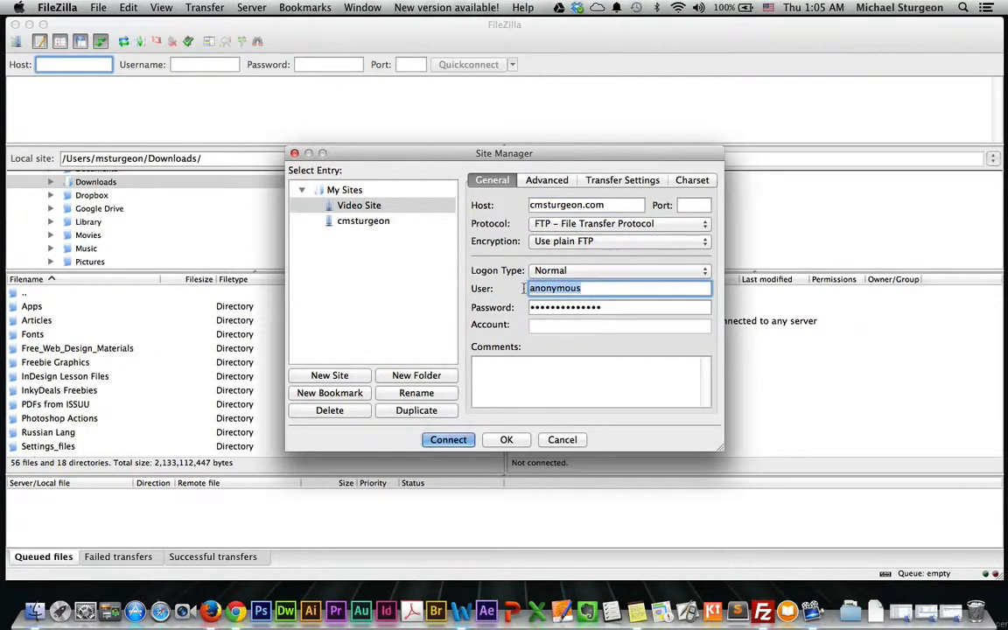
{"action": "mouse_move", "coordinate": [630, 595]}
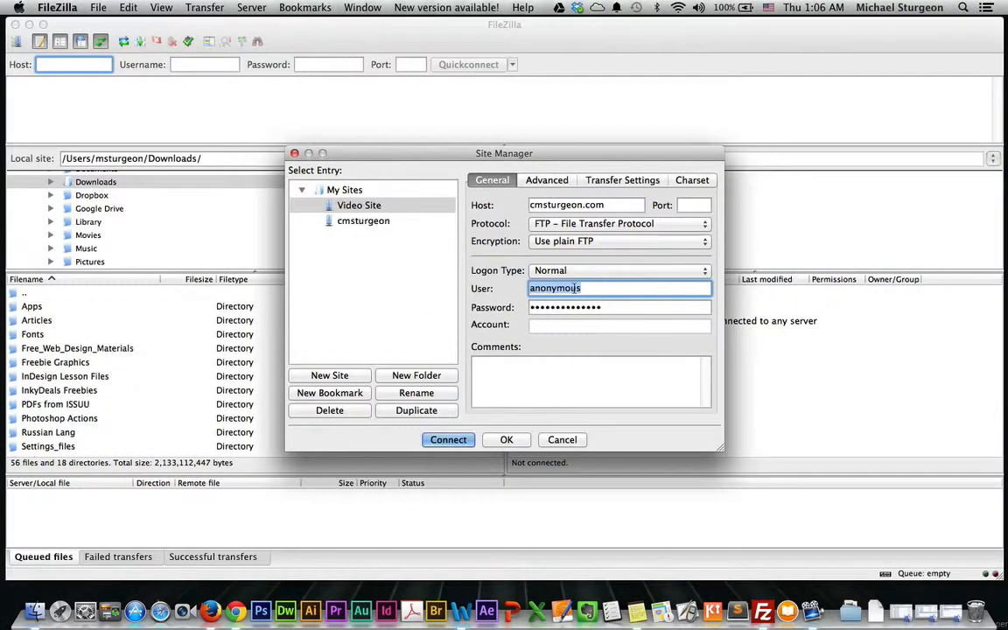
{"action": "type", "text": "u47615452"}
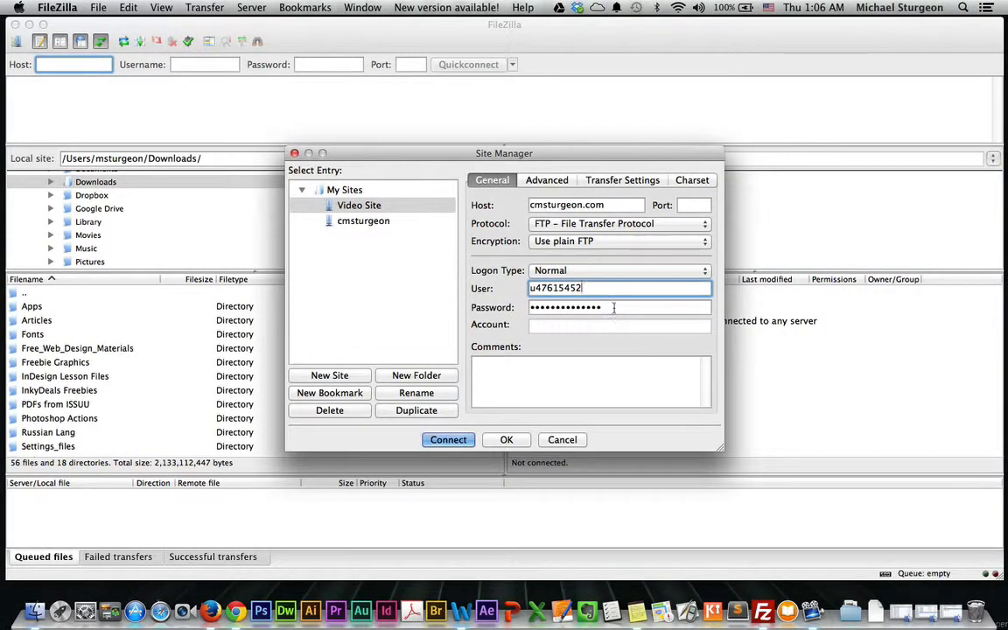
{"action": "left_click", "coordinate": [613, 308]}
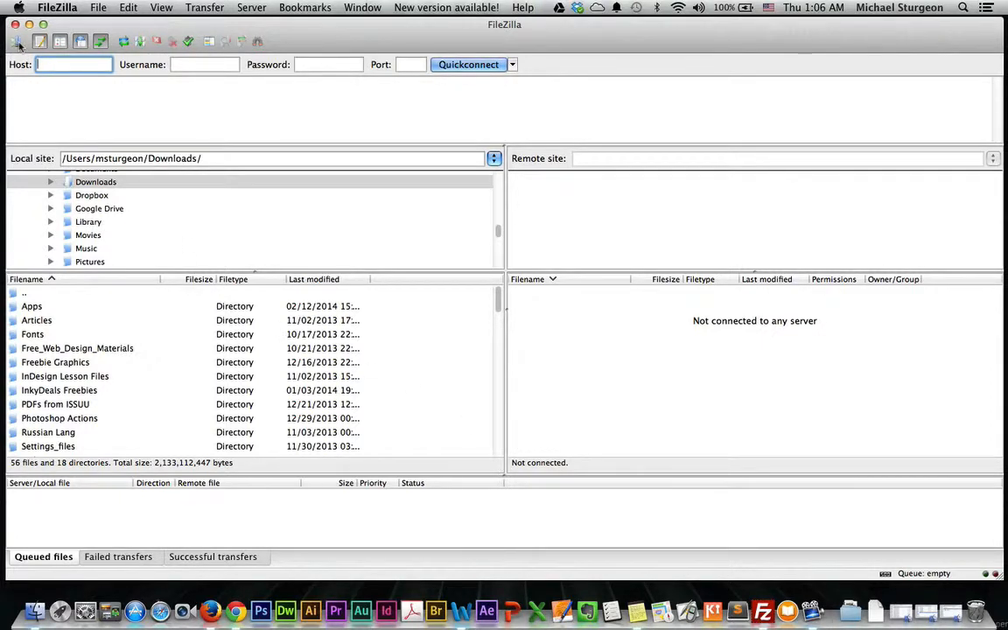
Connect to the Video Site server from the Site Manager
{"action": "left_click", "coordinate": [17, 42]}
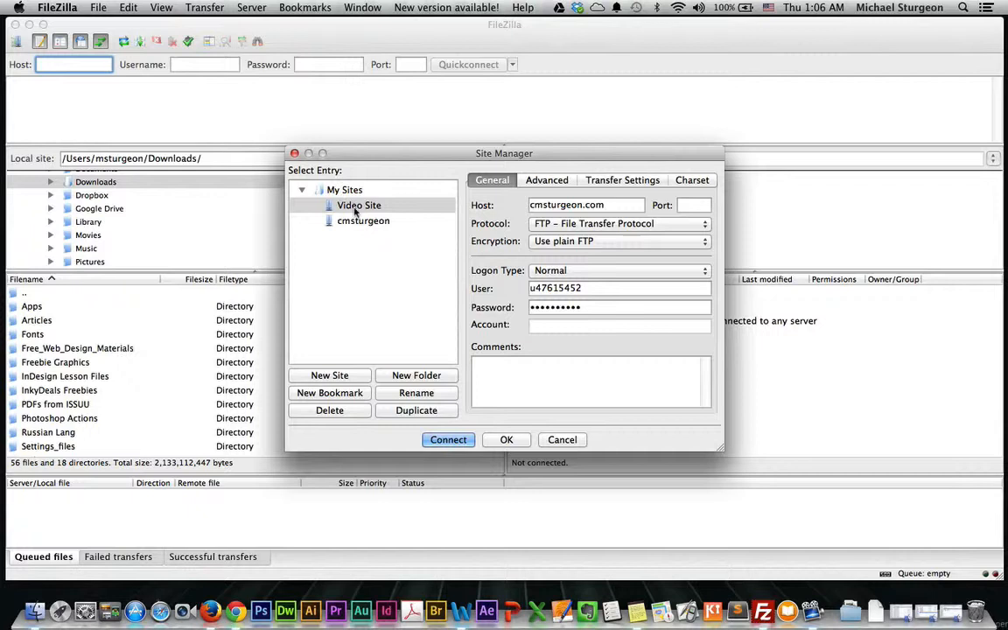
{"action": "double_click", "coordinate": [359, 205]}
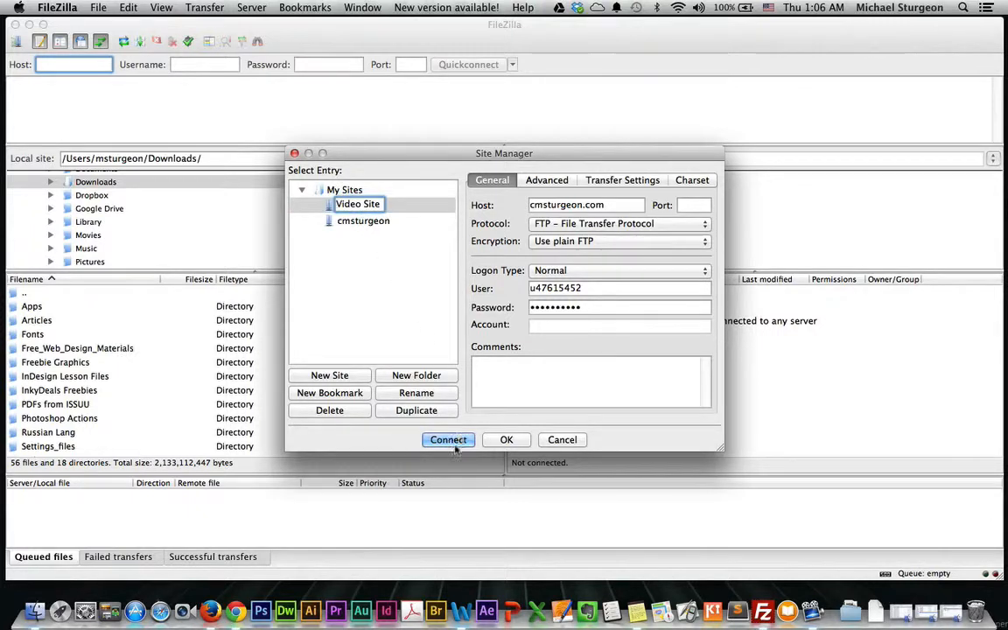
{"action": "left_click", "coordinate": [357, 203]}
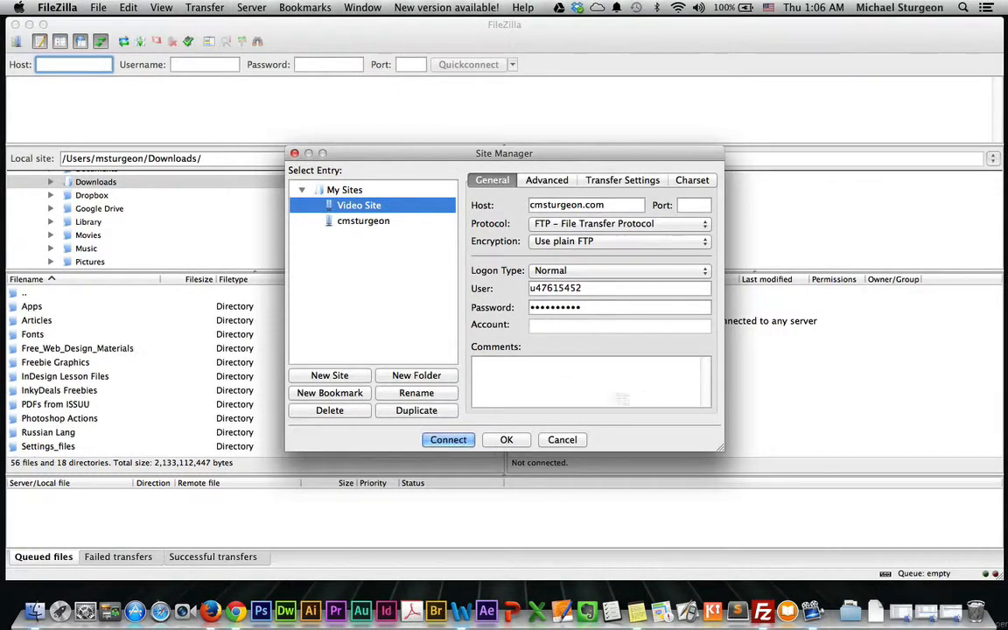
{"action": "left_click", "coordinate": [448, 440]}
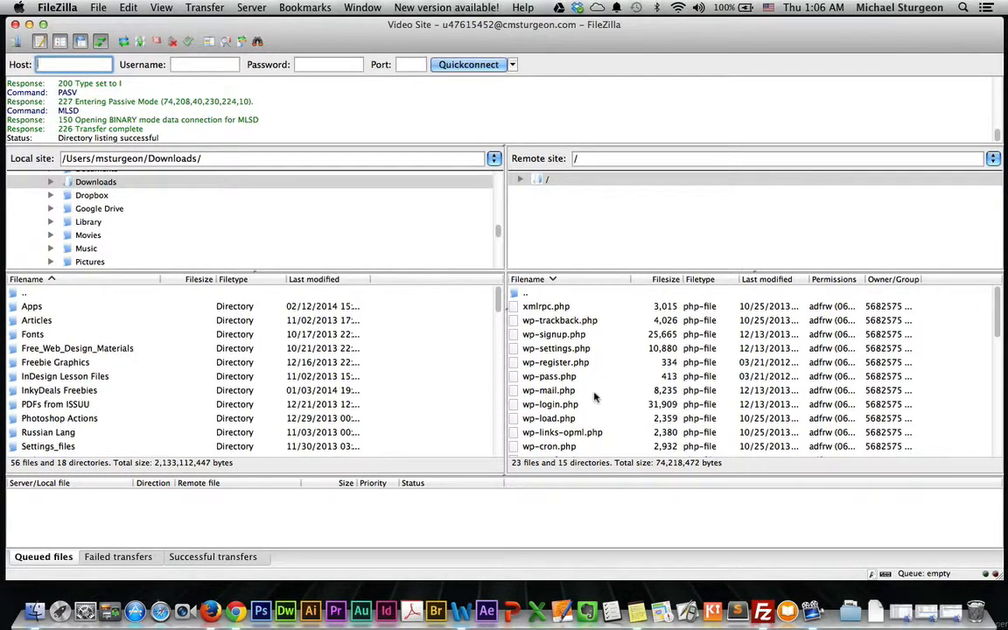
{"action": "mouse_move", "coordinate": [610, 400]}
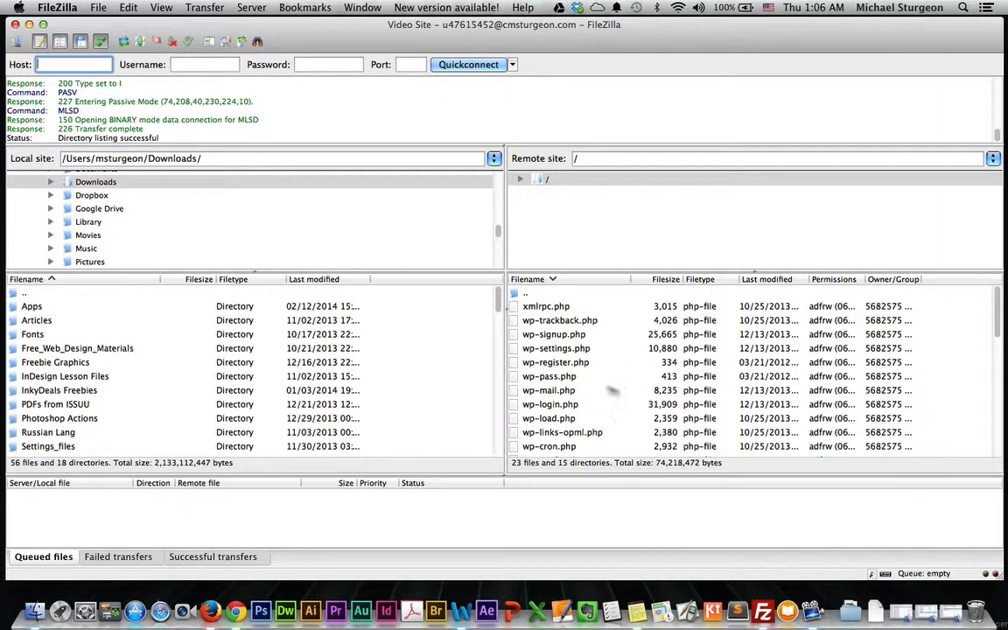
{"action": "mouse_move", "coordinate": [648, 396]}
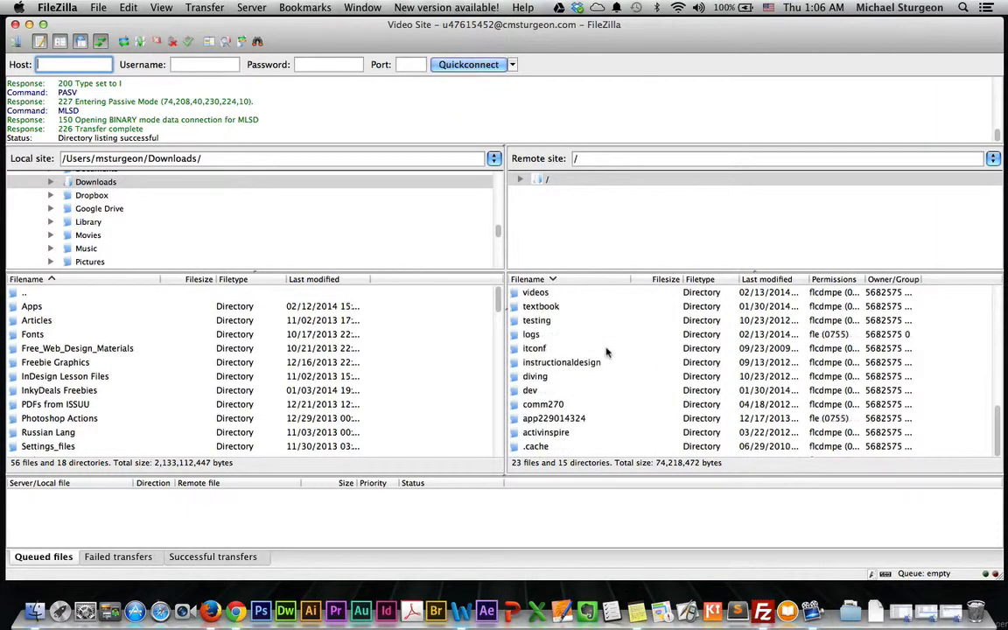
Enter the remote videos directory, which shows as empty
{"action": "scroll", "scroll_direction": "down", "scroll_amount": 3}
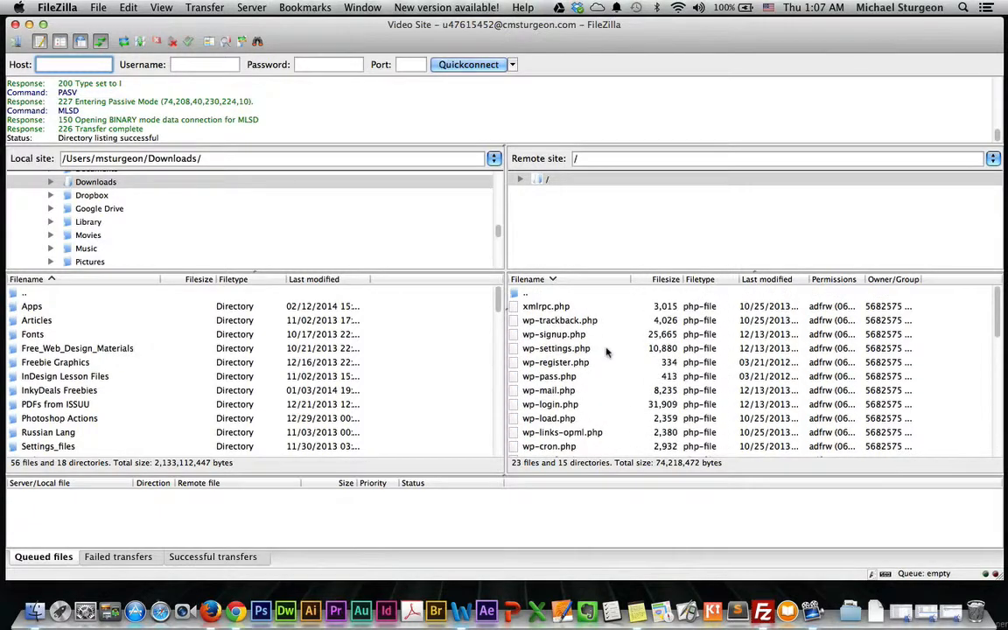
{"action": "scroll", "scroll_direction": "down", "scroll_amount": 3}
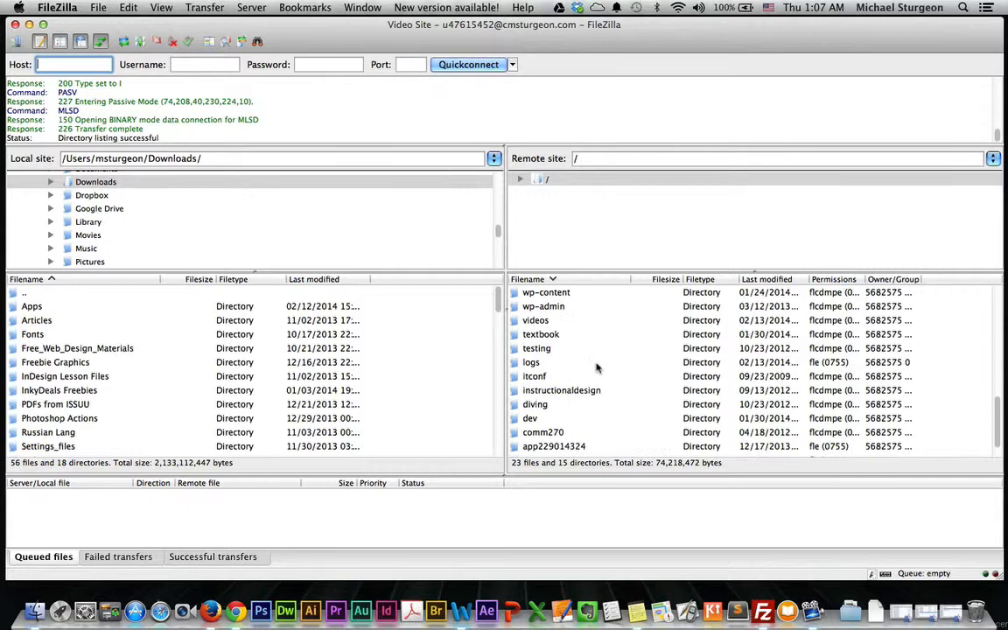
{"action": "scroll", "scroll_direction": "down", "scroll_amount": 3}
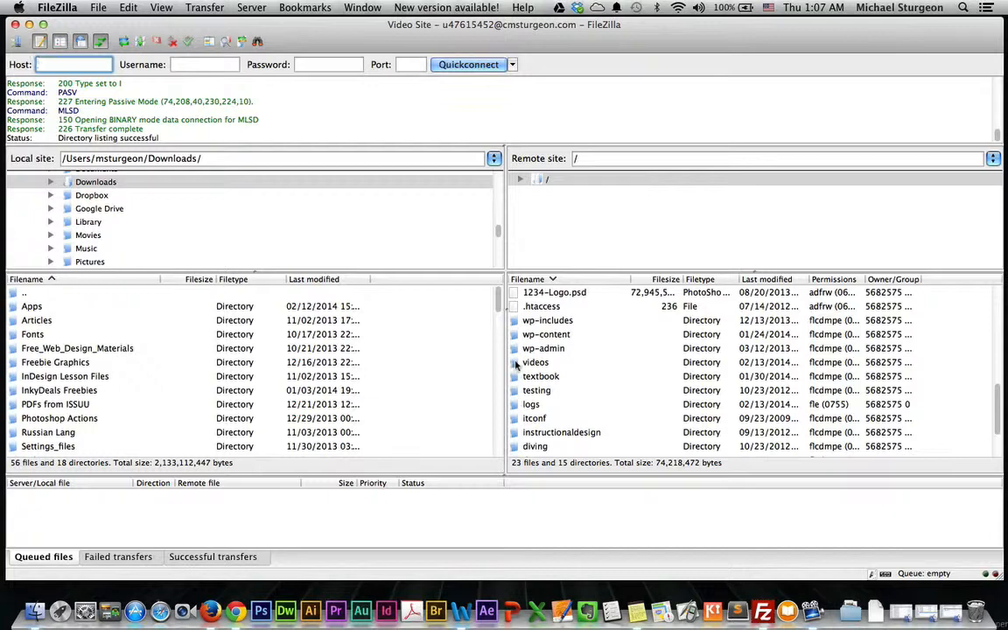
{"action": "left_click", "coordinate": [535, 362]}
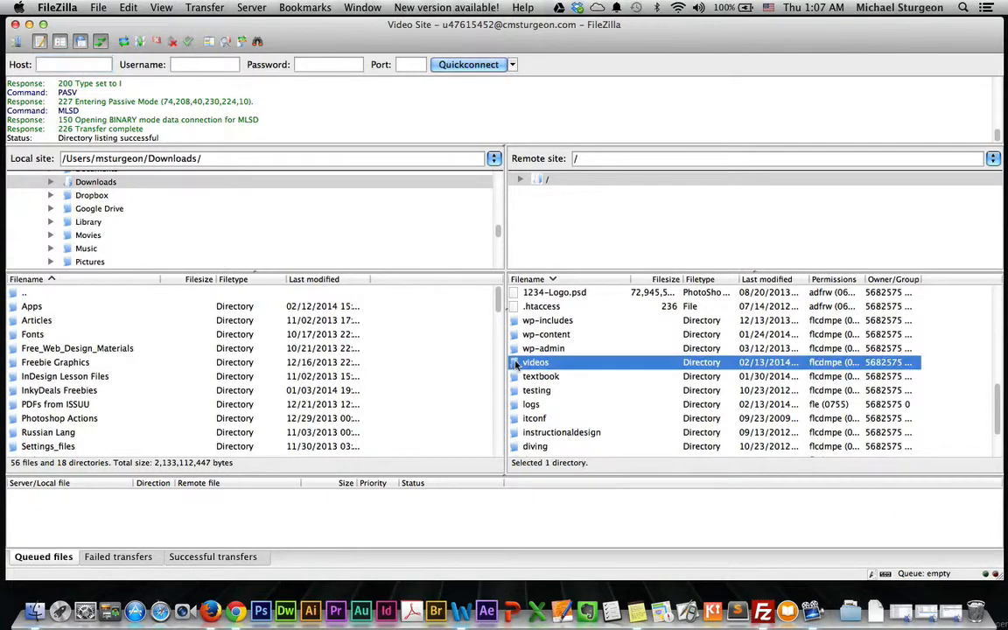
{"action": "double_click", "coordinate": [535, 360]}
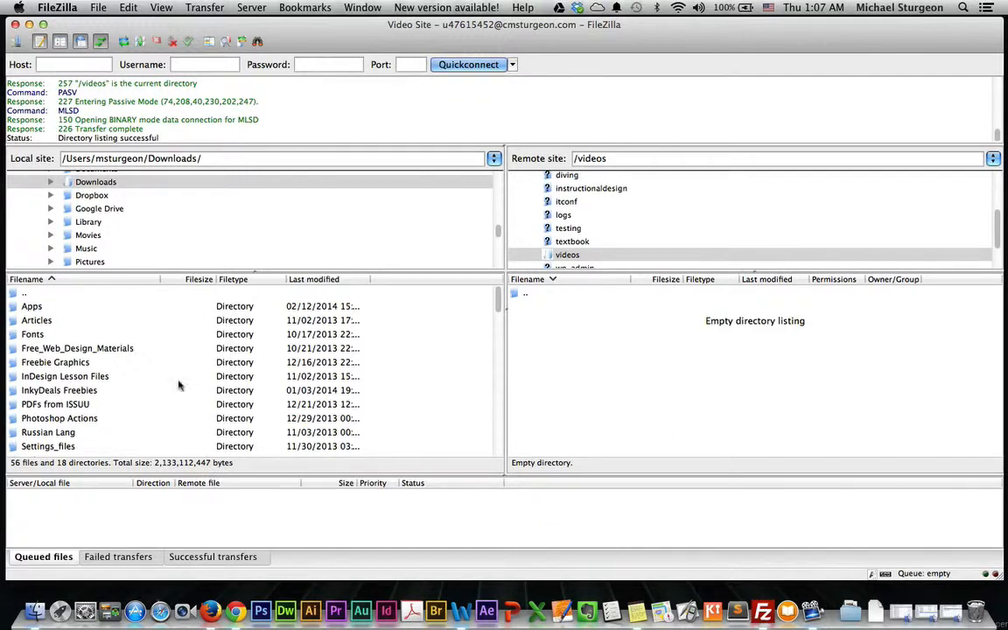
{"action": "mouse_move", "coordinate": [172, 371]}
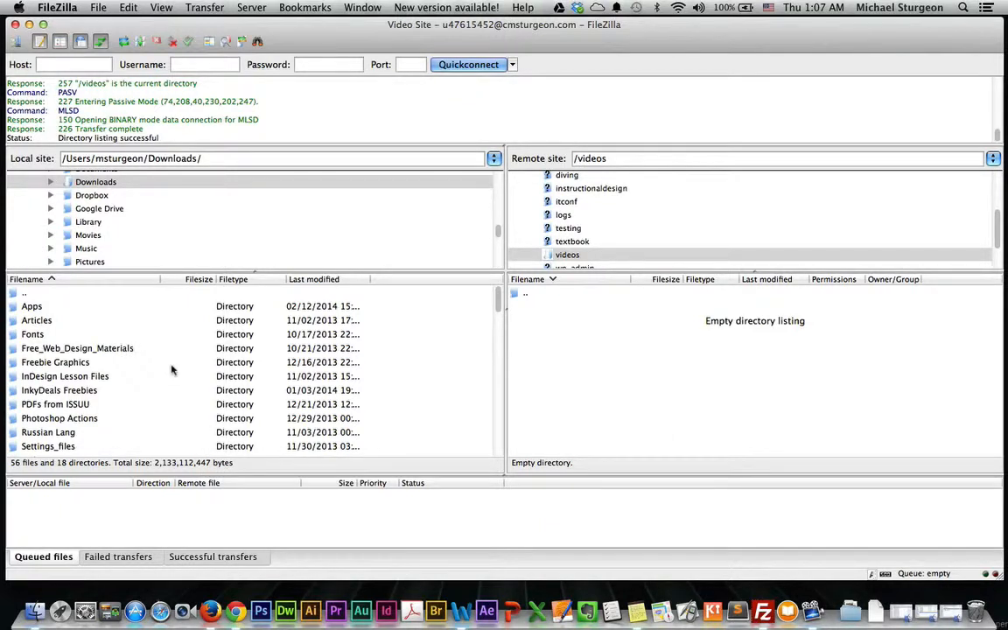
{"action": "mouse_move", "coordinate": [546, 353]}
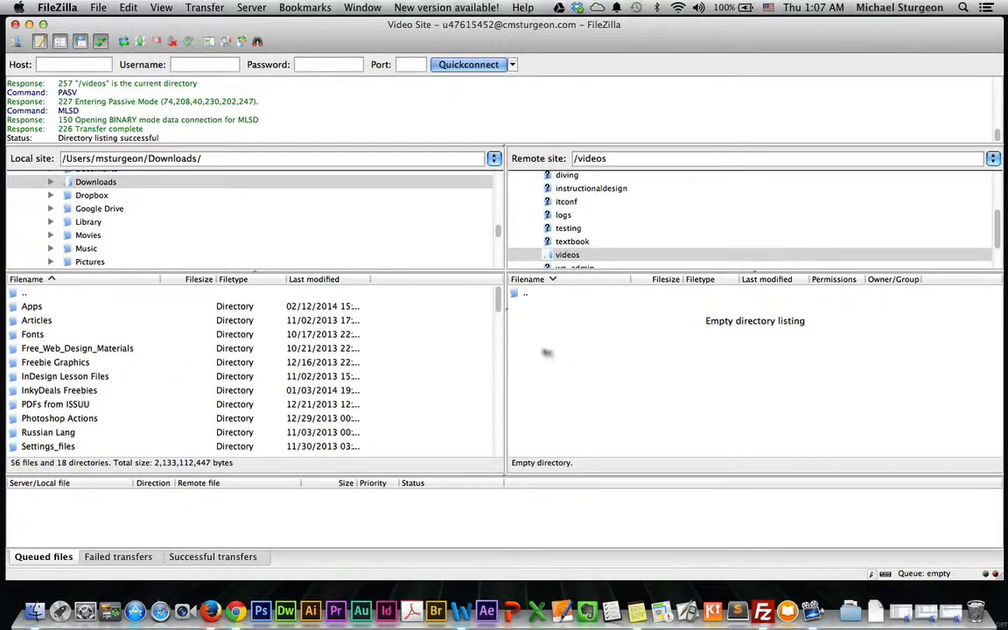
{"action": "mouse_move", "coordinate": [158, 346]}
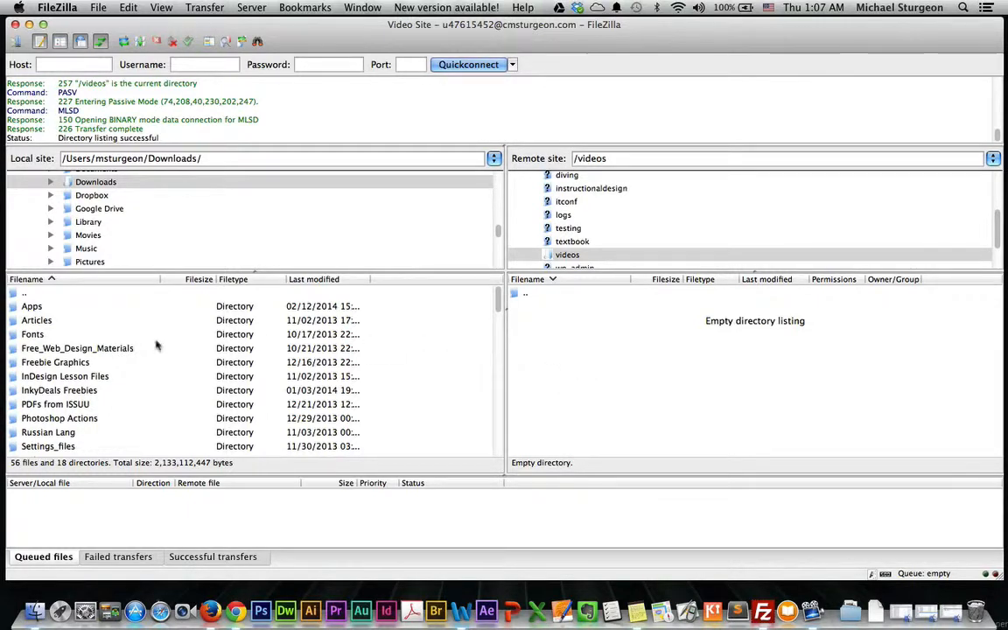
{"action": "mouse_move", "coordinate": [49, 201]}
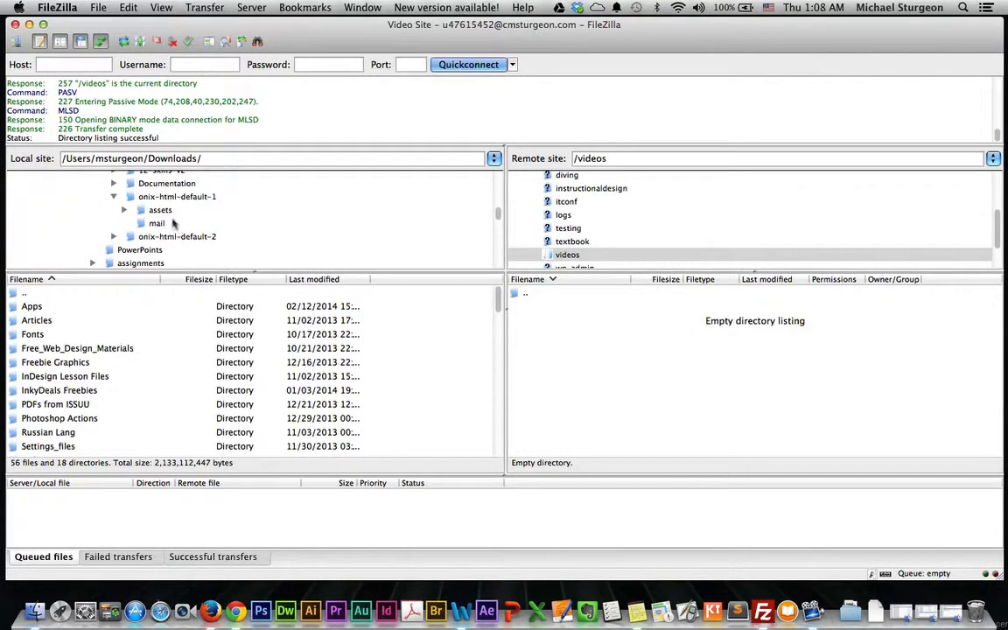
List the local onix-html-default-1 template folder with its assets, mail and HTML files
{"action": "left_click", "coordinate": [177, 196]}
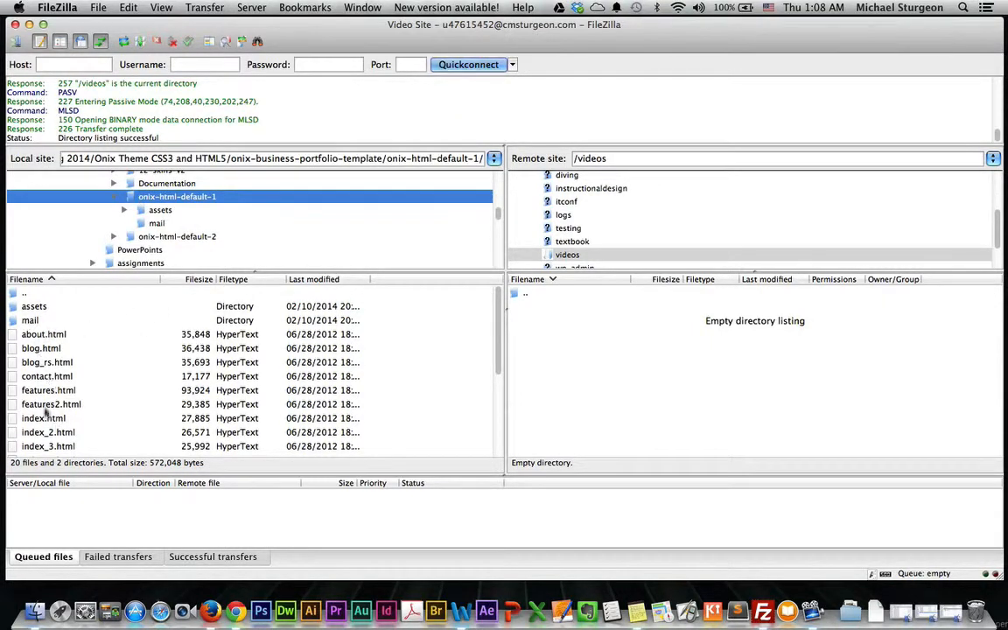
{"action": "mouse_move", "coordinate": [49, 418]}
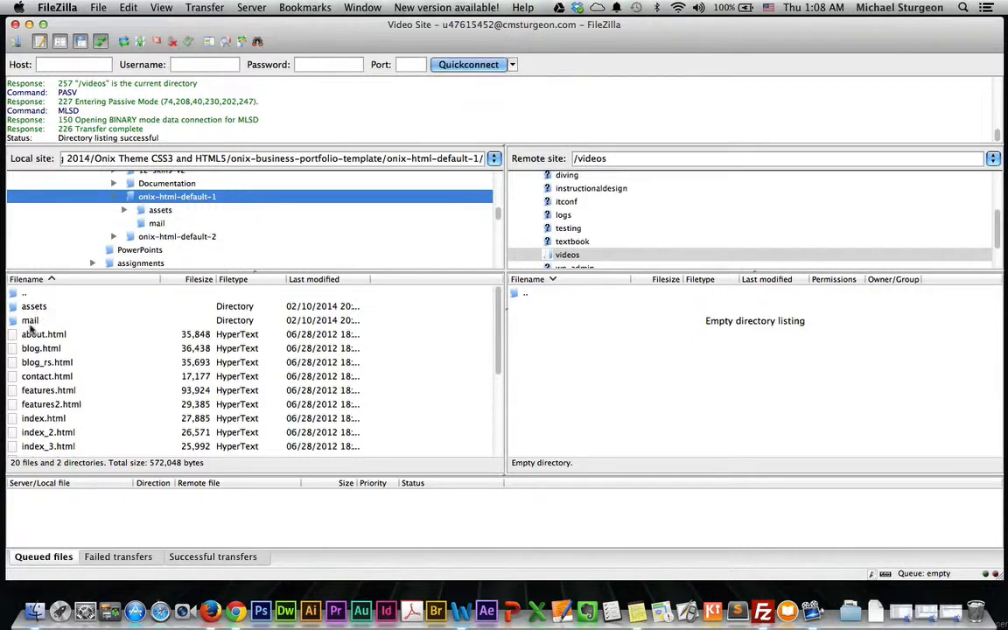
{"action": "mouse_move", "coordinate": [70, 412]}
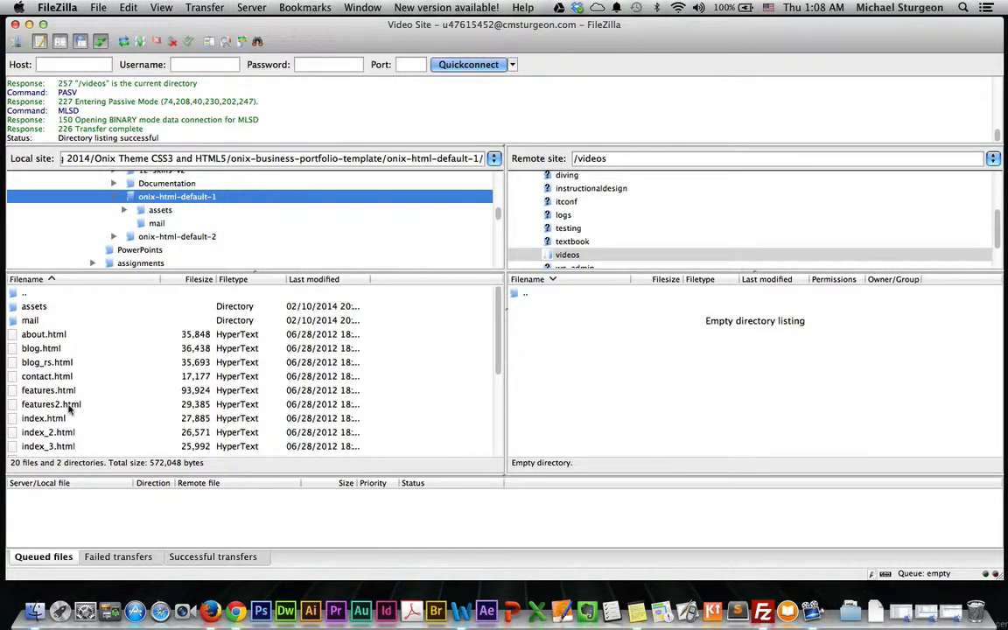
{"action": "scroll", "scroll_direction": "down", "scroll_amount": 3}
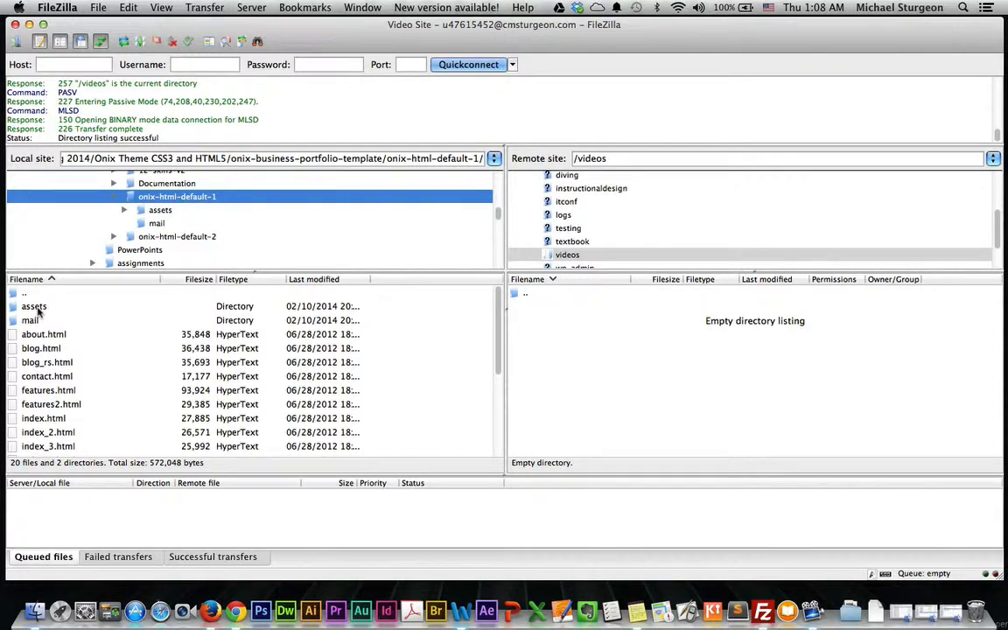
{"action": "left_click", "coordinate": [39, 311]}
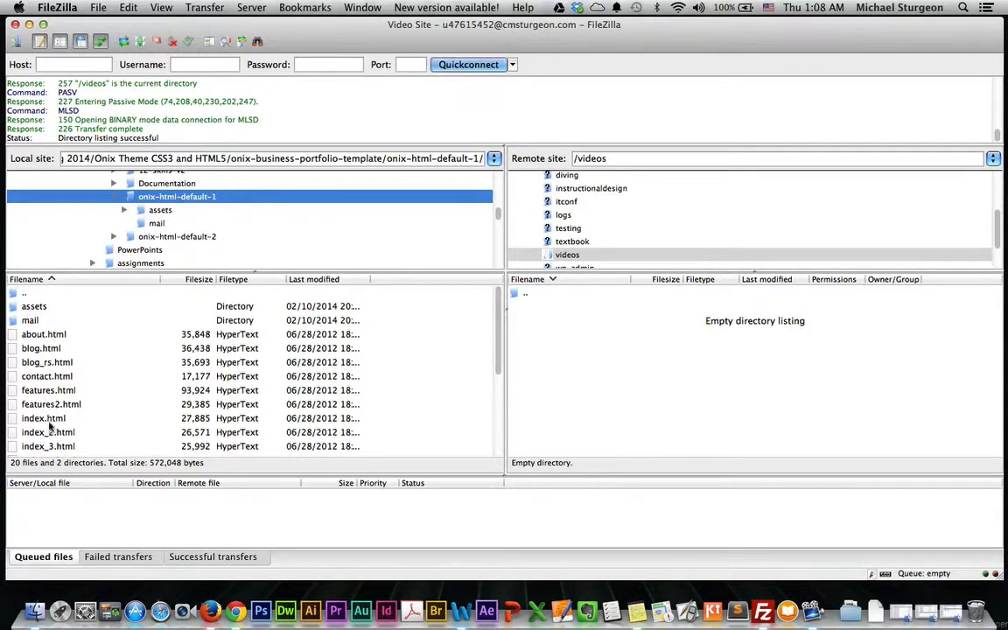
Select index.html, about.html, contact.html and features.html for upload to /videos
{"action": "left_click", "coordinate": [42, 417]}
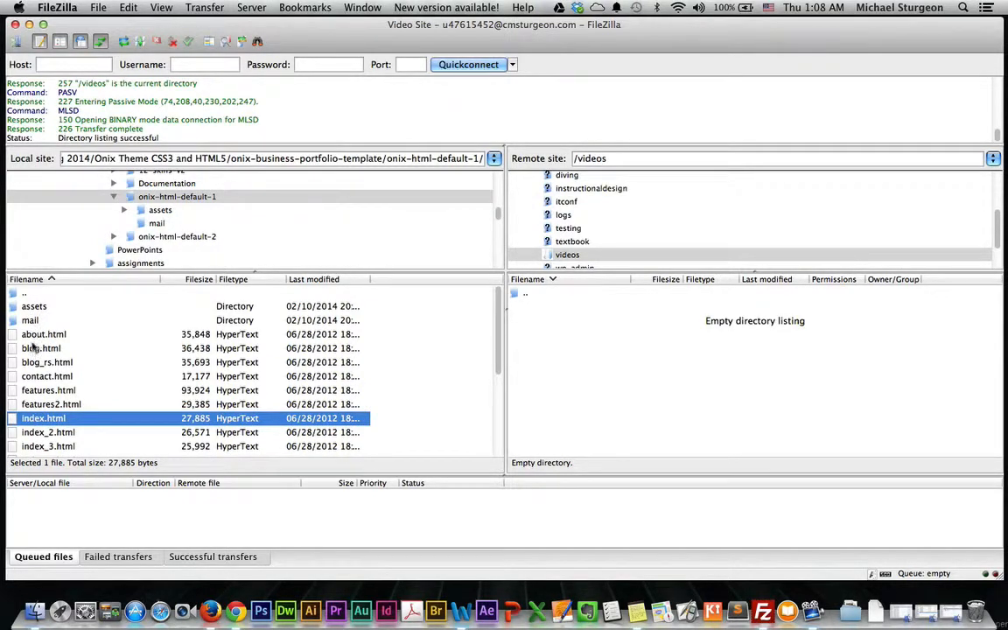
{"action": "left_click", "coordinate": [44, 332]}
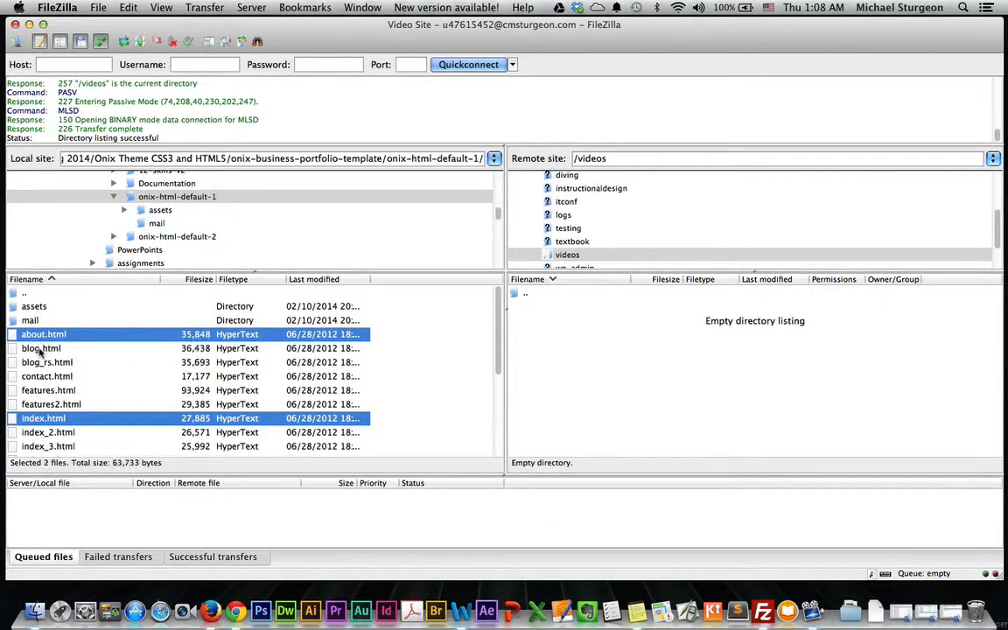
{"action": "left_click", "coordinate": [47, 376]}
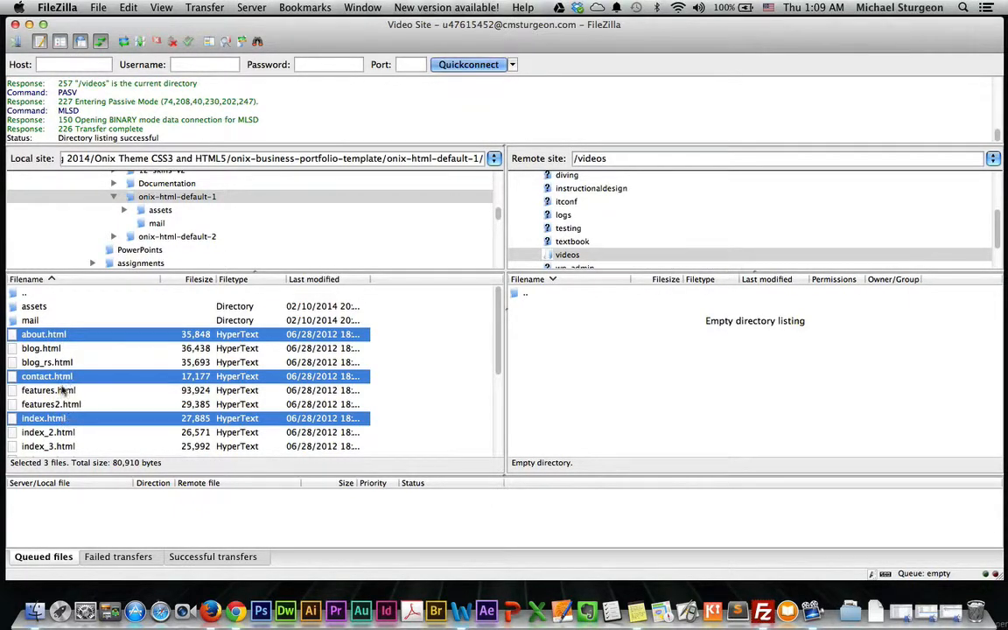
{"action": "left_click", "coordinate": [49, 390]}
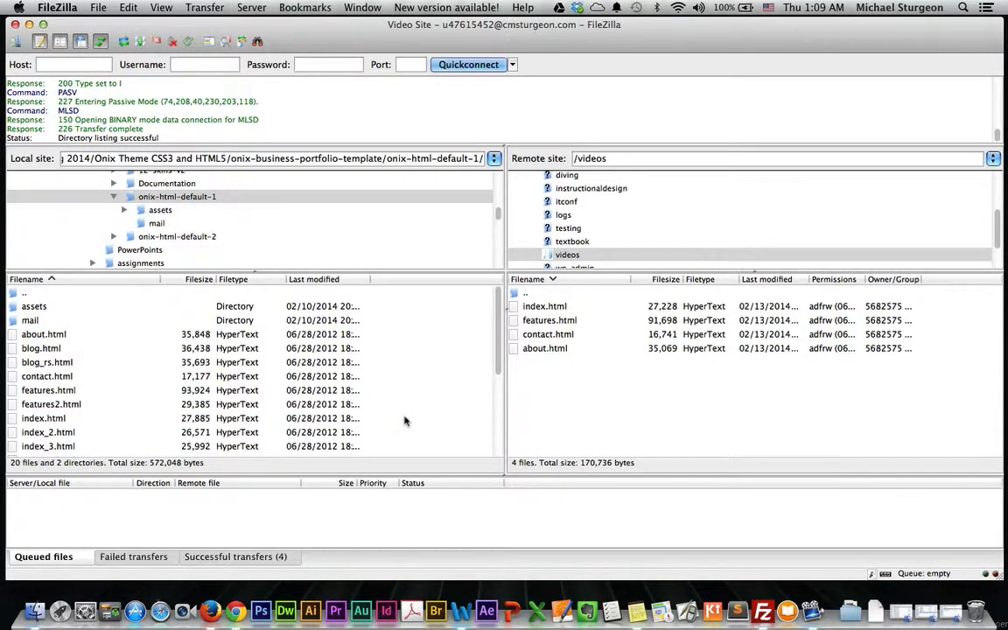
{"action": "mouse_move", "coordinate": [669, 359]}
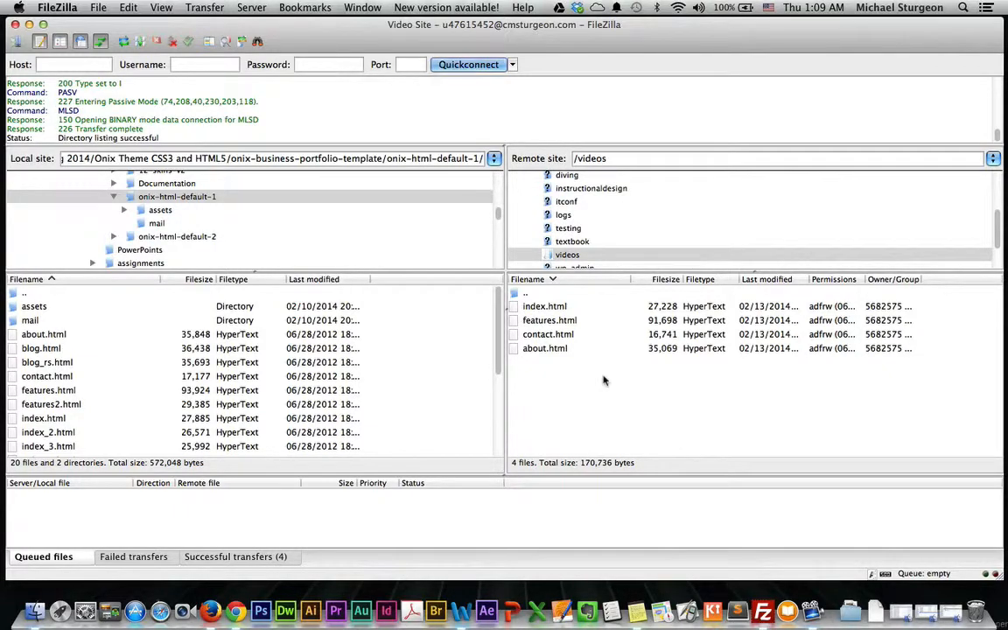
{"action": "mouse_move", "coordinate": [399, 336]}
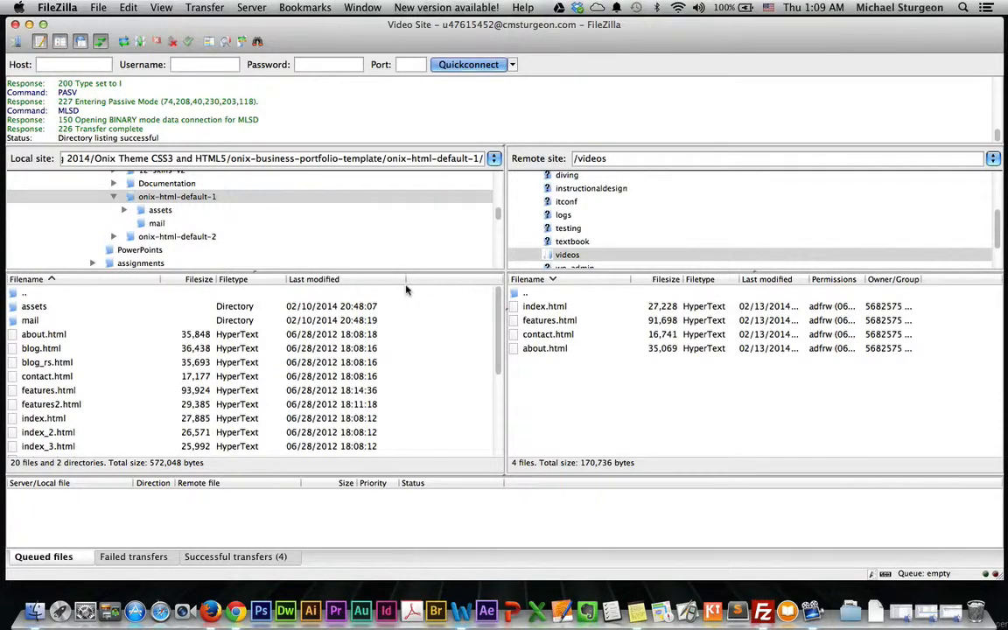
{"action": "mouse_move", "coordinate": [436, 331]}
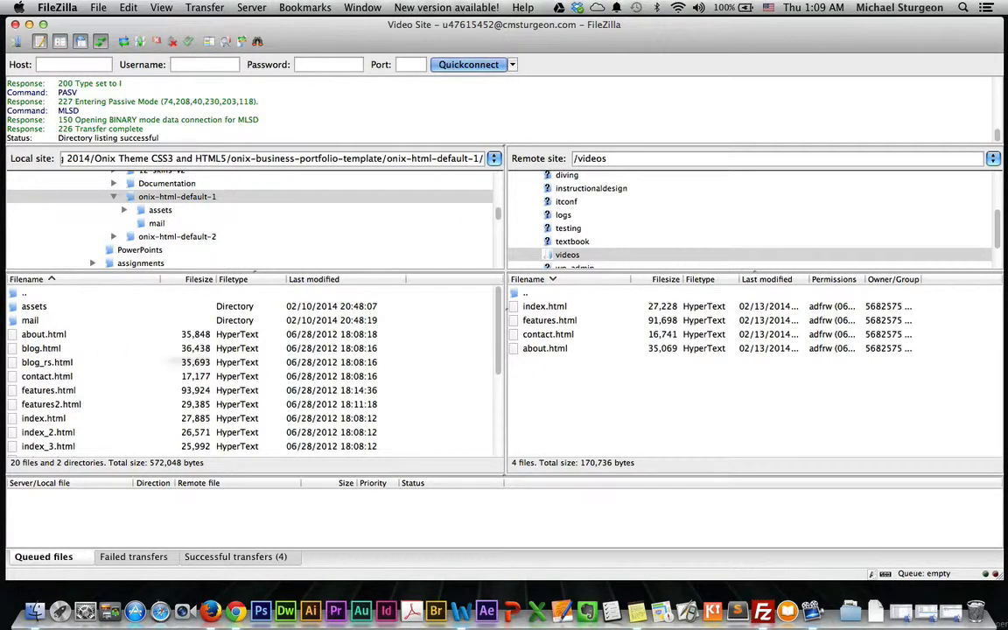
{"action": "mouse_move", "coordinate": [427, 336]}
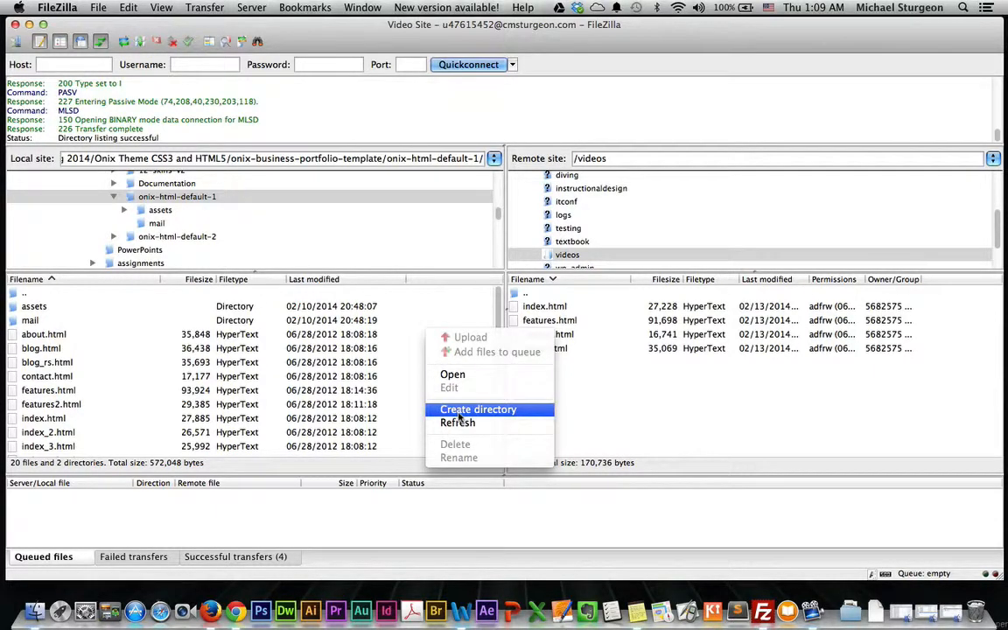
Create a local folder named photos inside the template folder and select it
{"action": "left_click", "coordinate": [480, 409]}
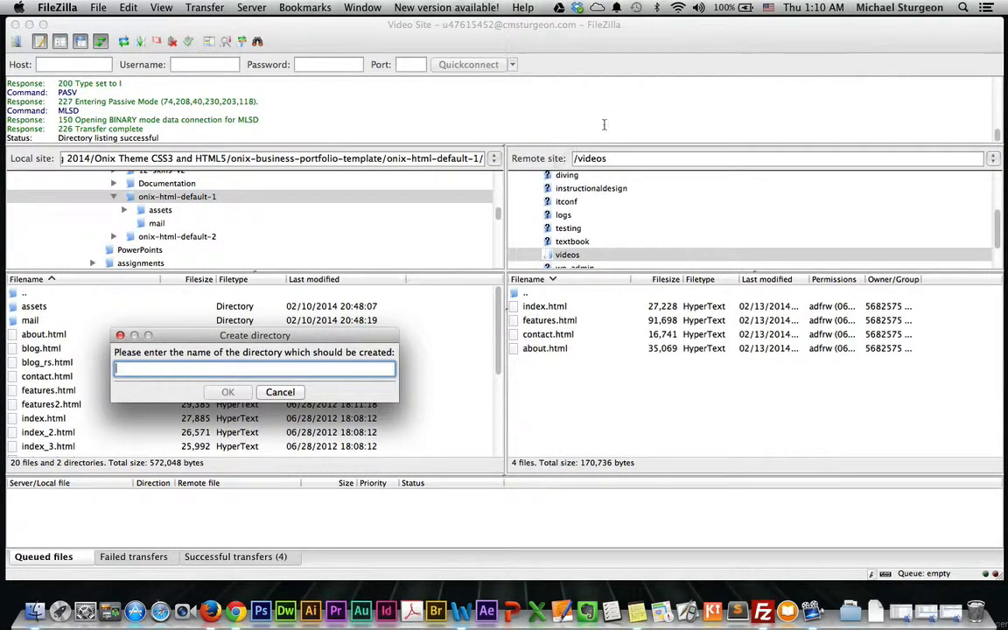
{"action": "type", "text": "photos"}
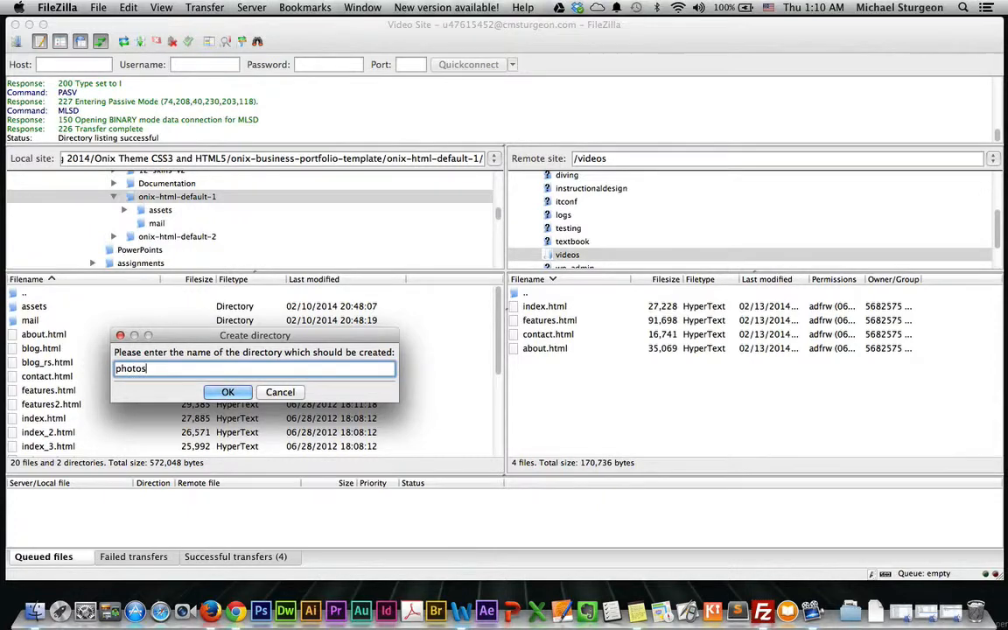
{"action": "left_click", "coordinate": [228, 392]}
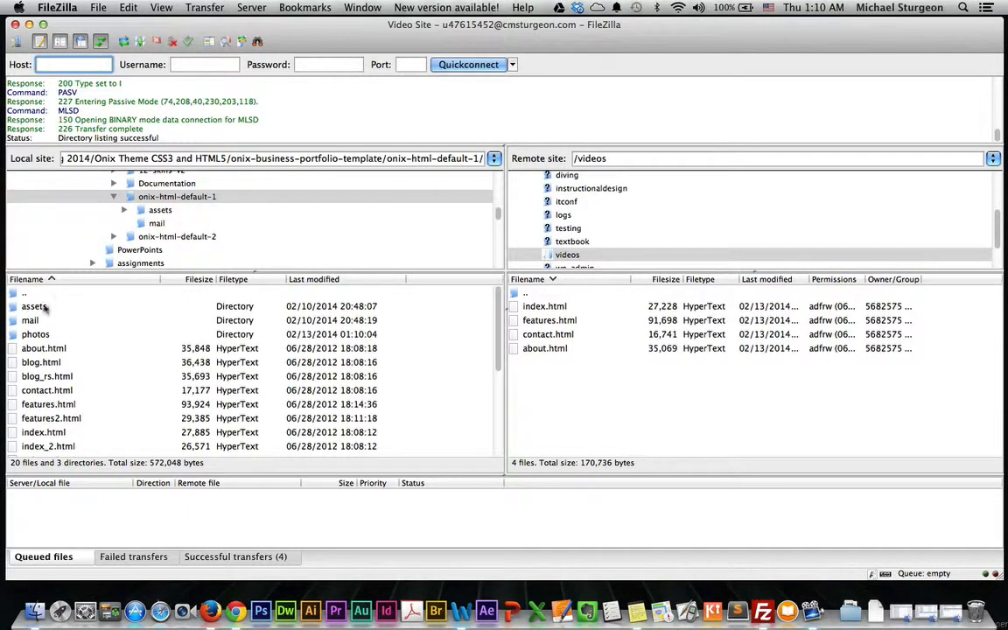
{"action": "left_click", "coordinate": [35, 334]}
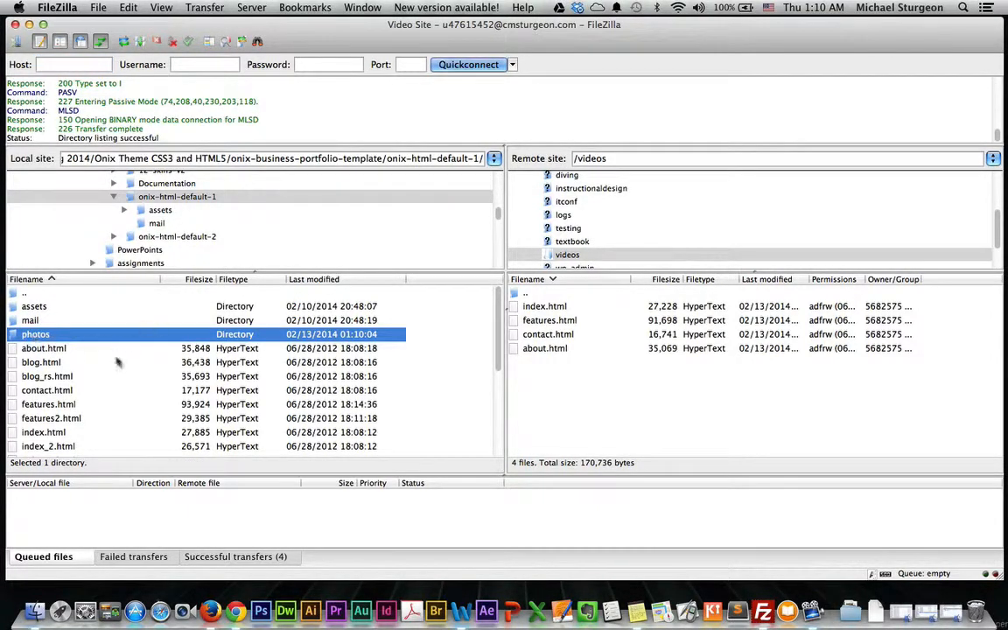
{"action": "mouse_move", "coordinate": [140, 346]}
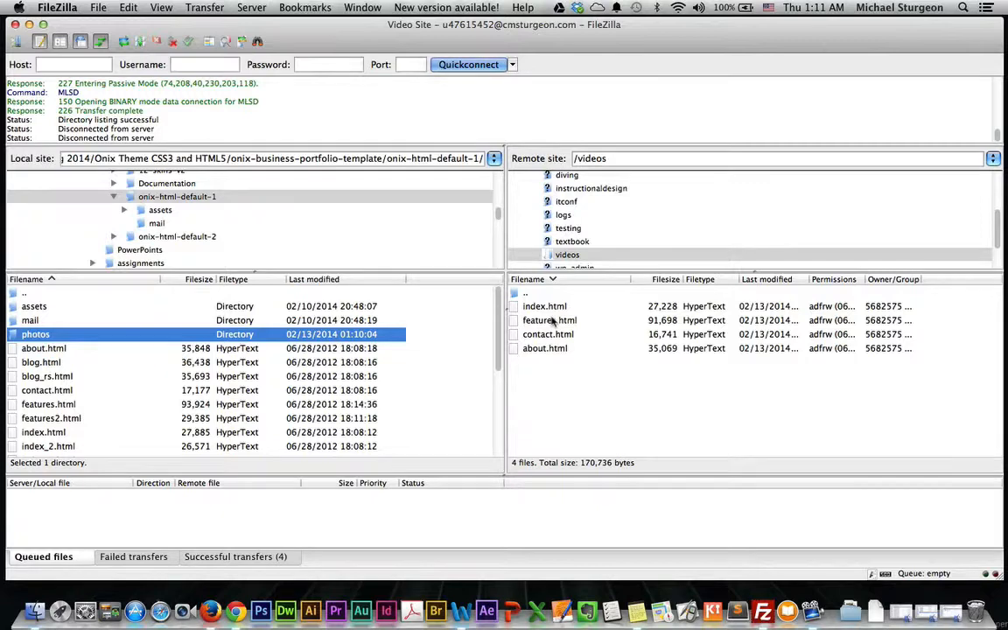
{"action": "left_click", "coordinate": [550, 320]}
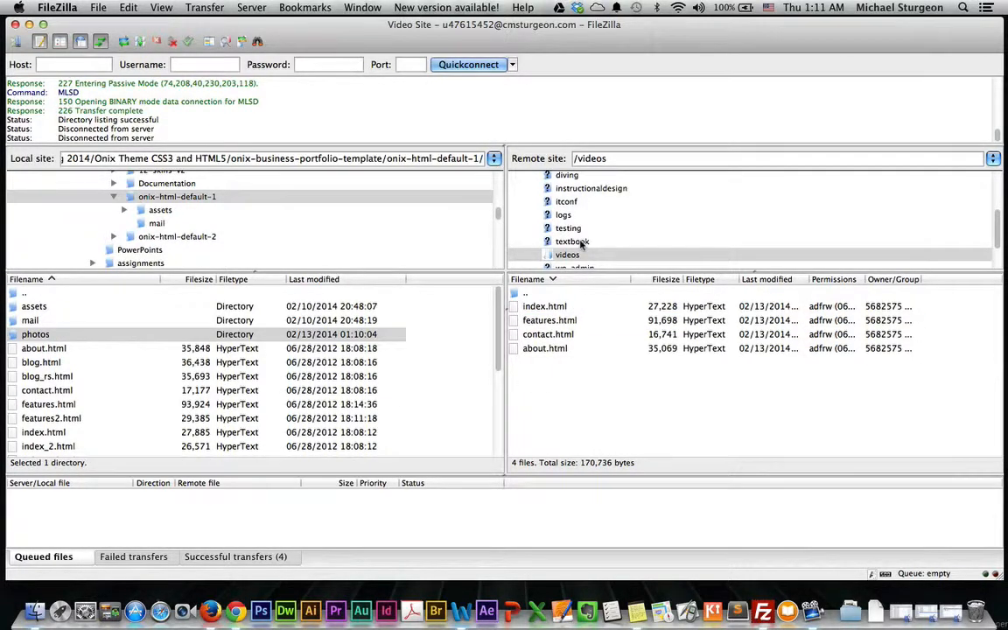
{"action": "scroll", "scroll_direction": "down", "scroll_amount": 3}
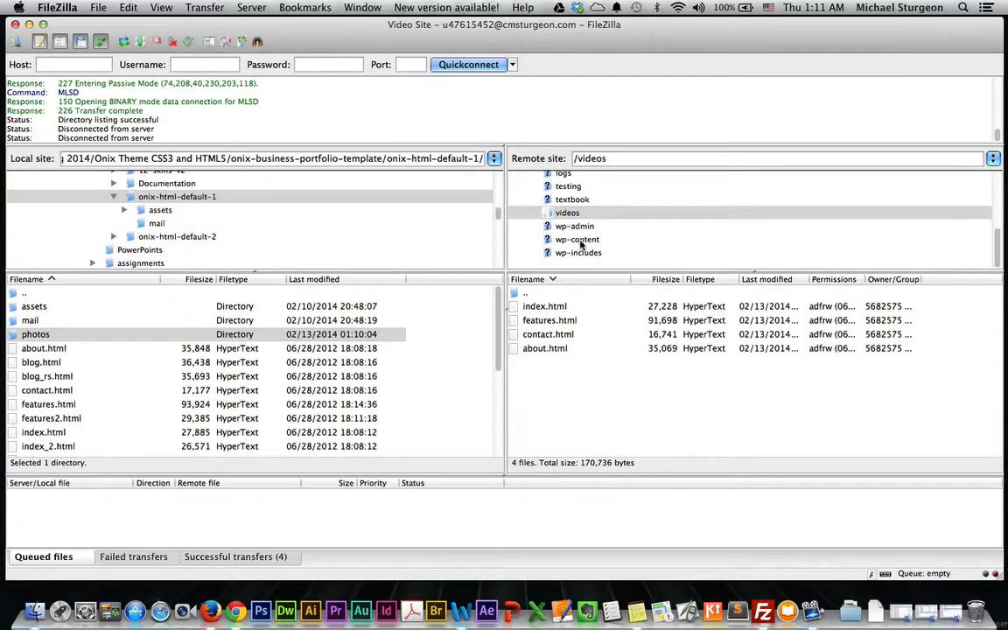